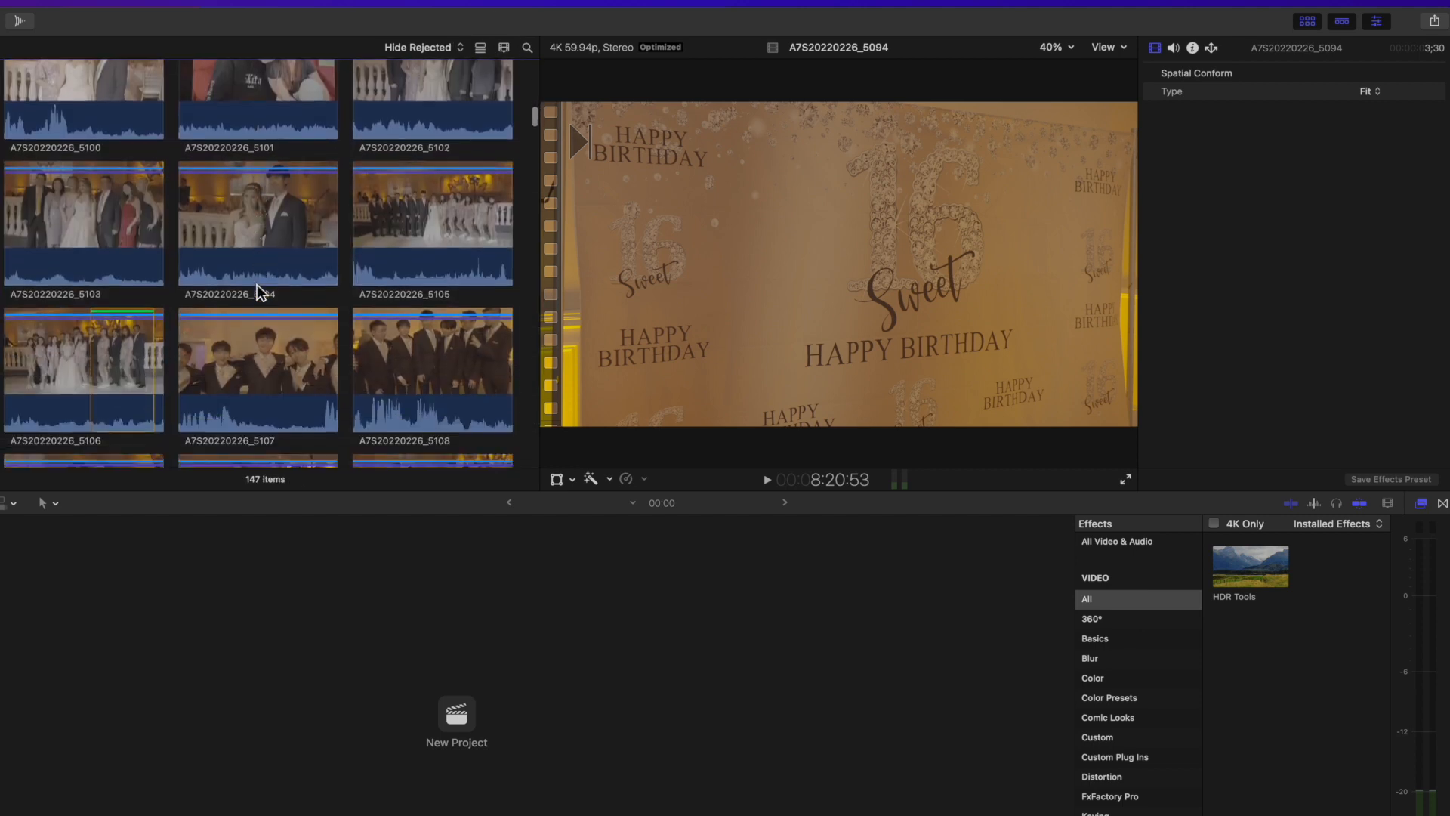
Try the New Project dialog via Cmd+N and the File menu, dismissing it each time.
scroll(down, 3)
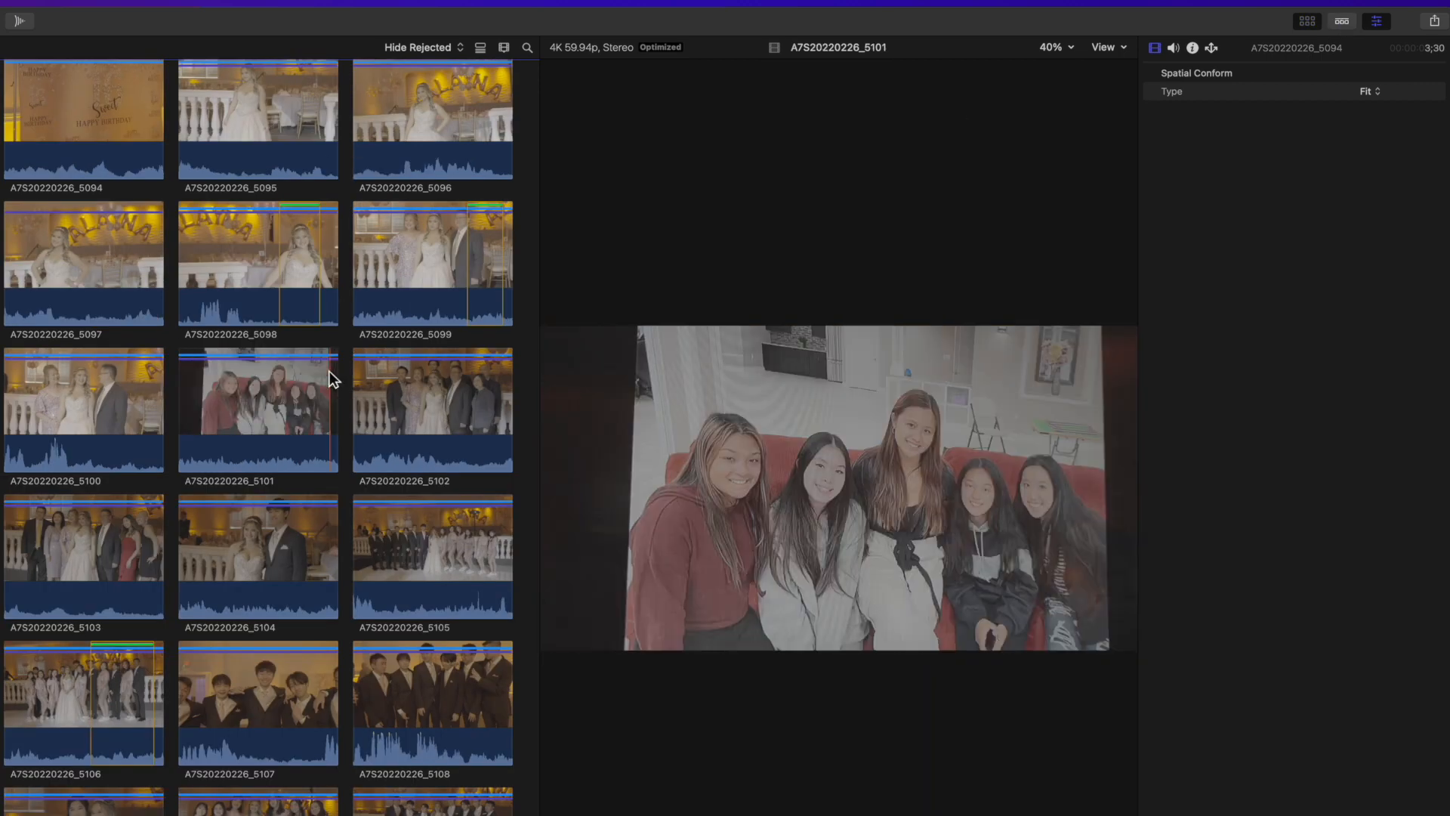
key(cmd+n)
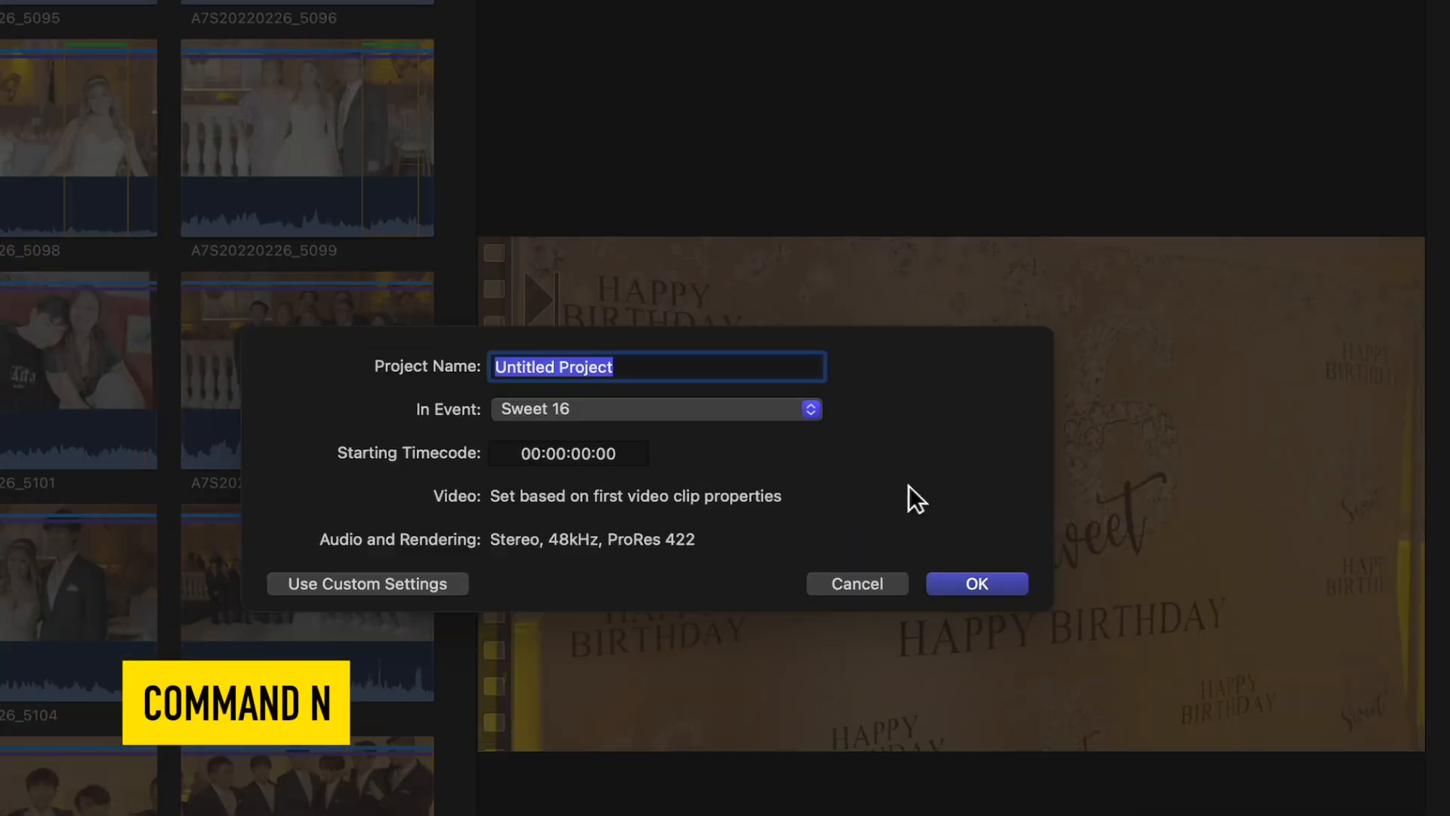
click(976, 583)
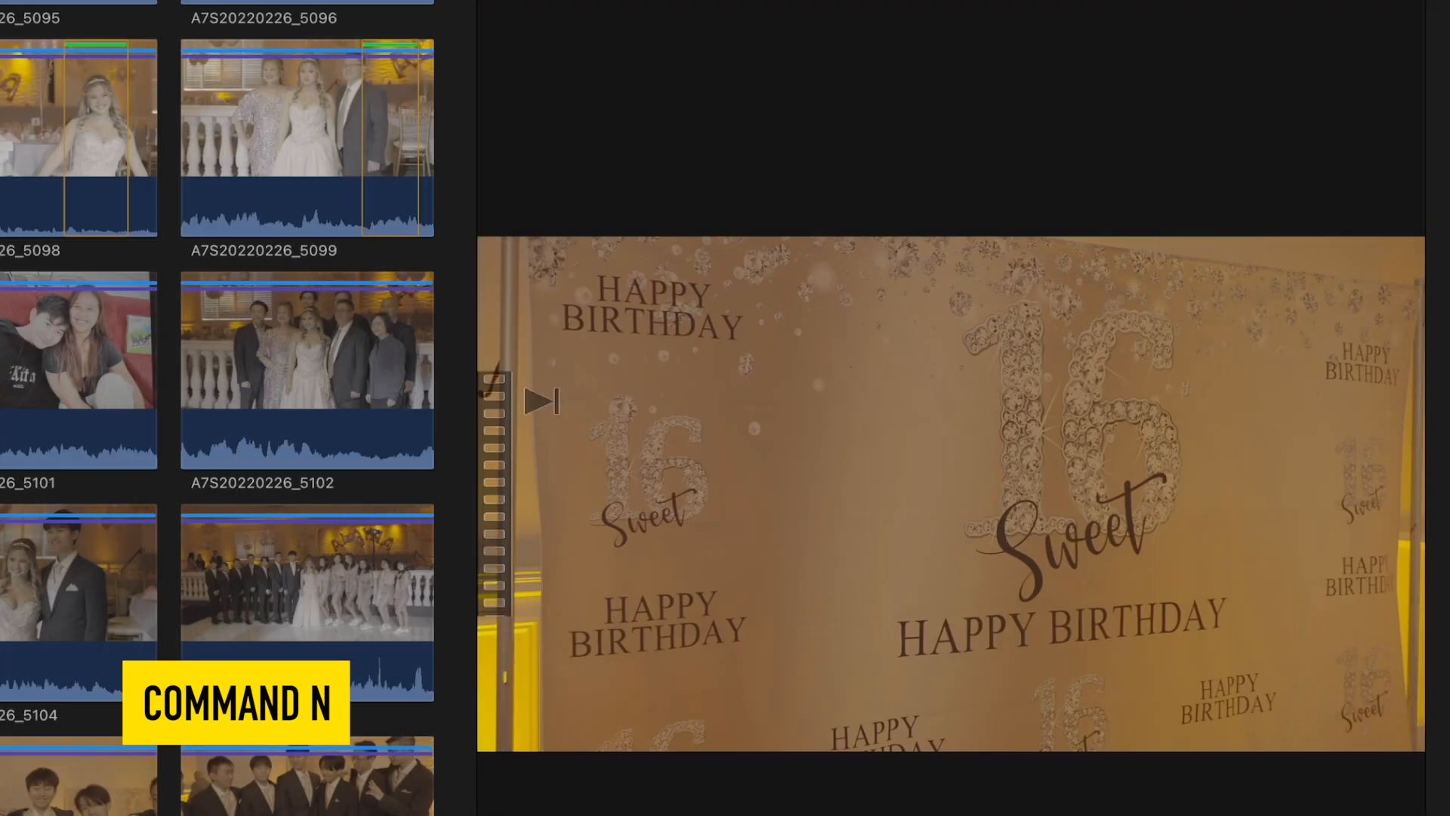
key(cmd+n)
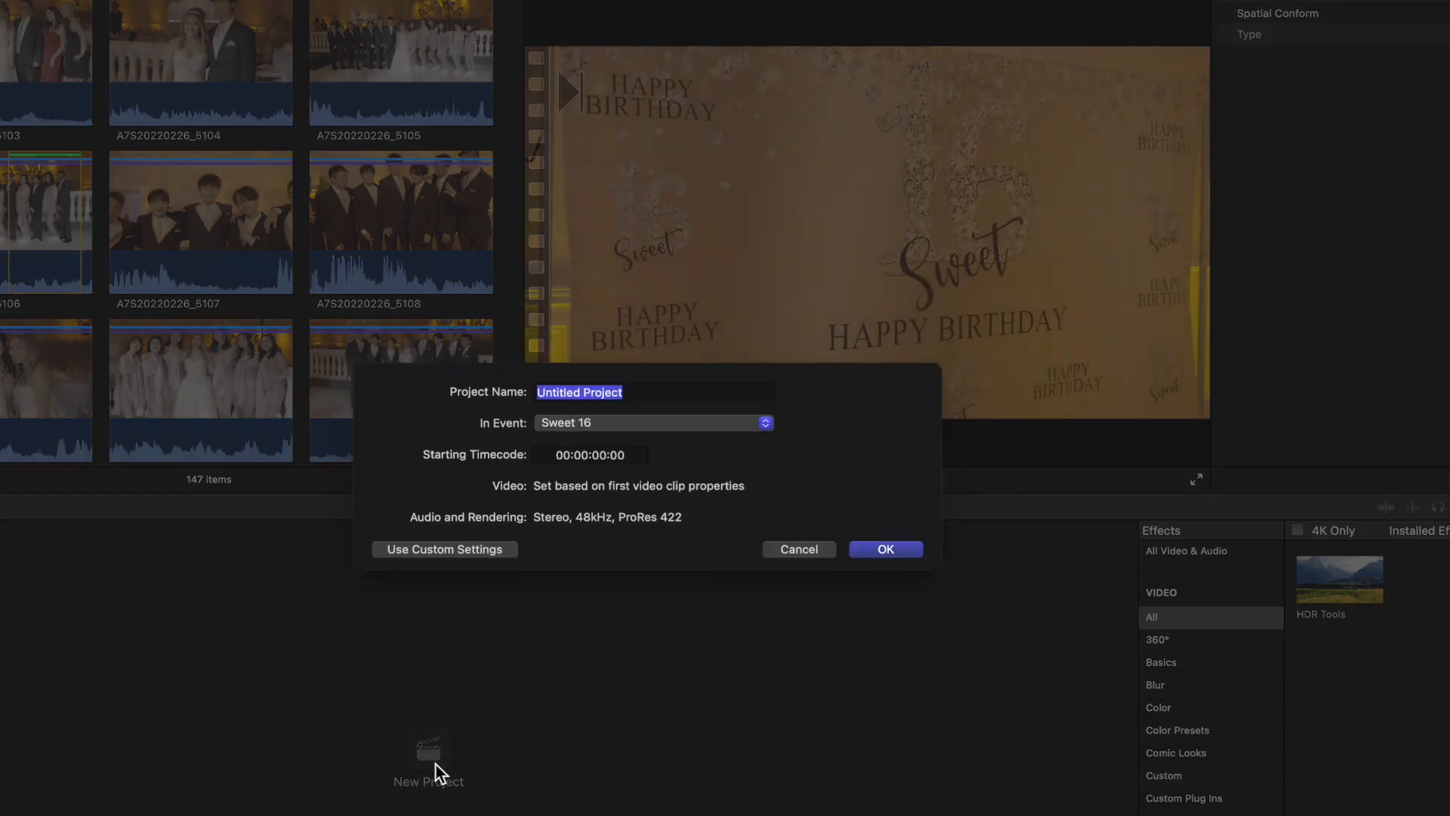
click(883, 549)
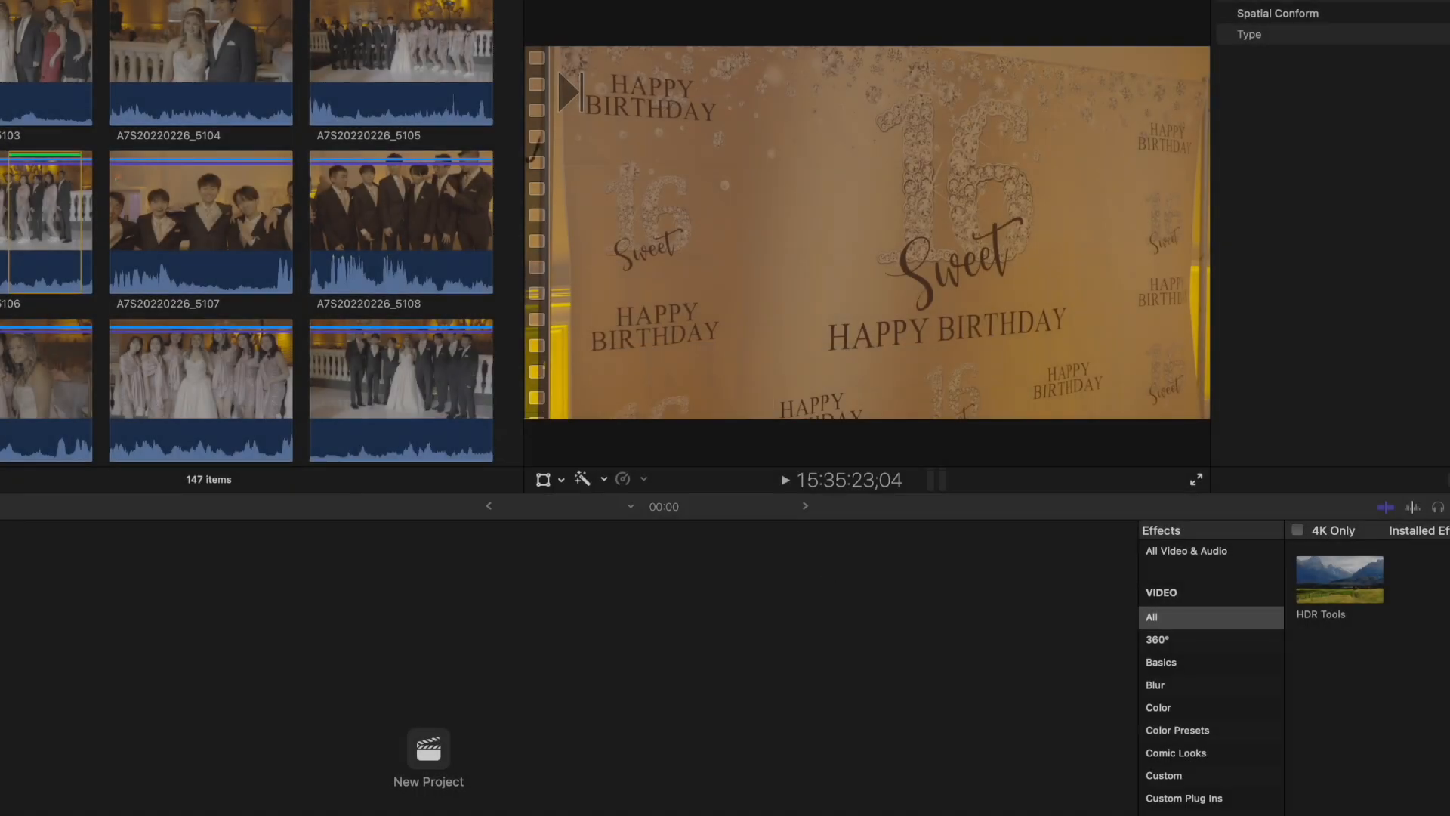
click(175, 24)
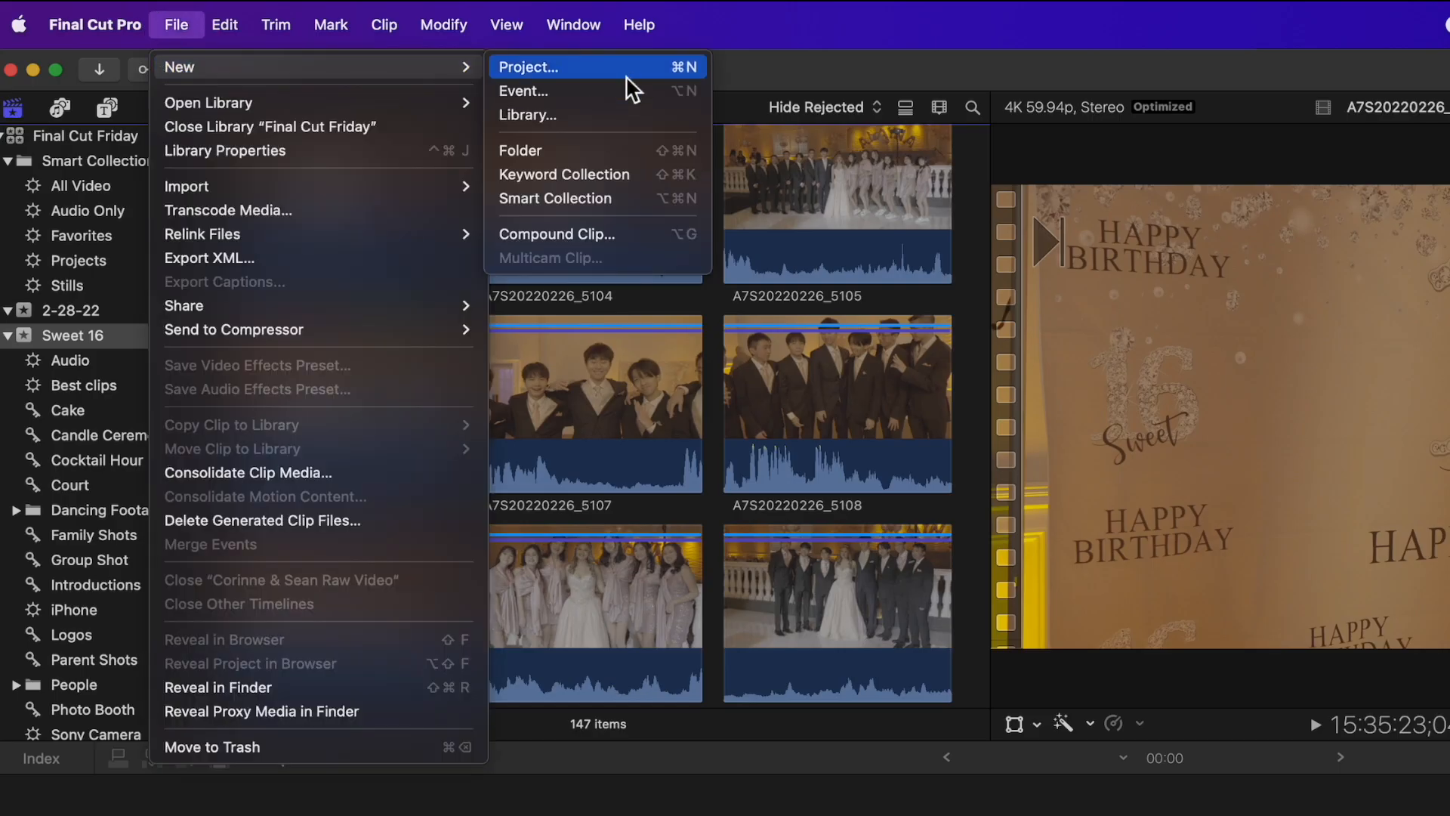
mouse_move(689, 83)
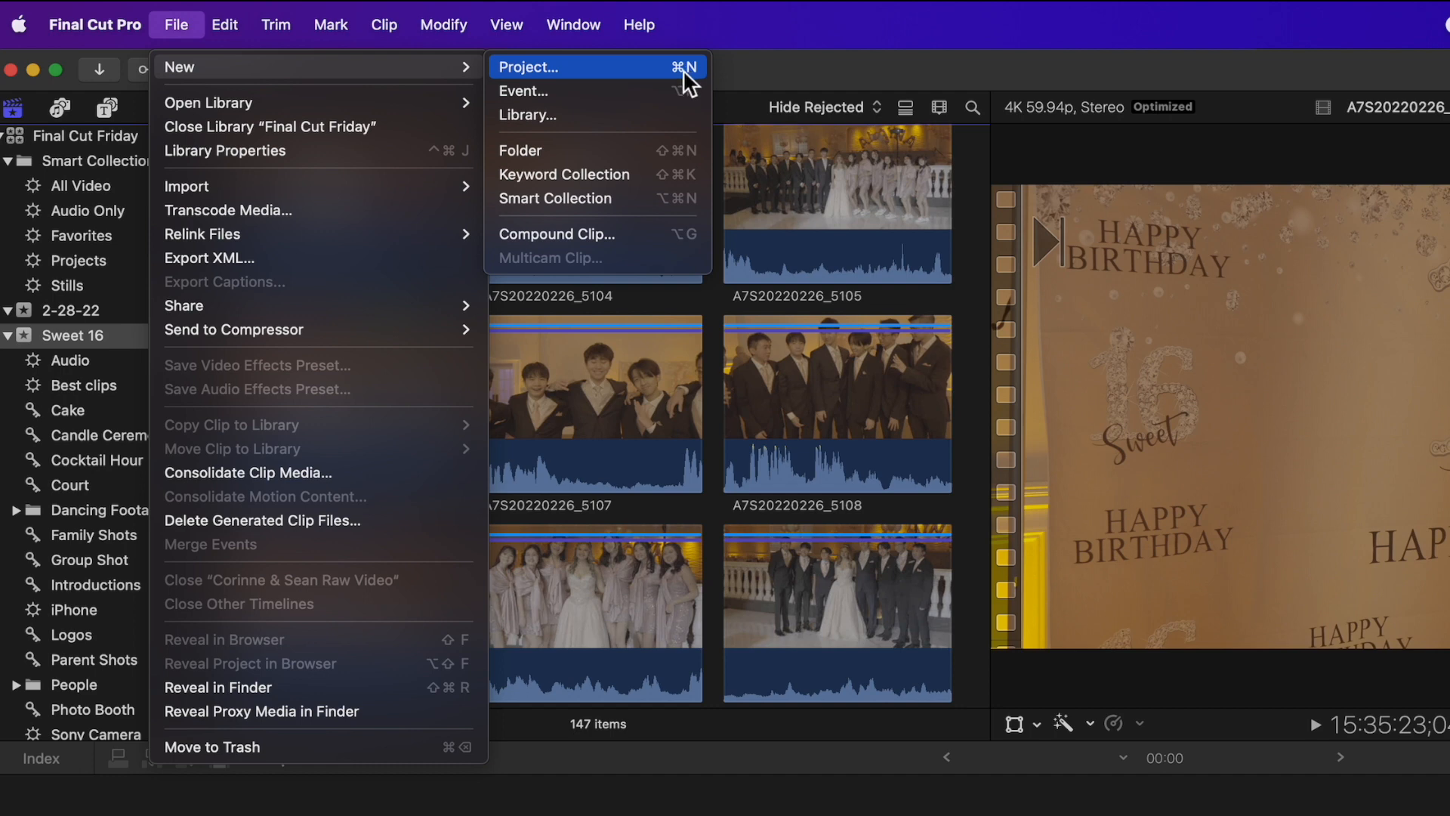
click(528, 67)
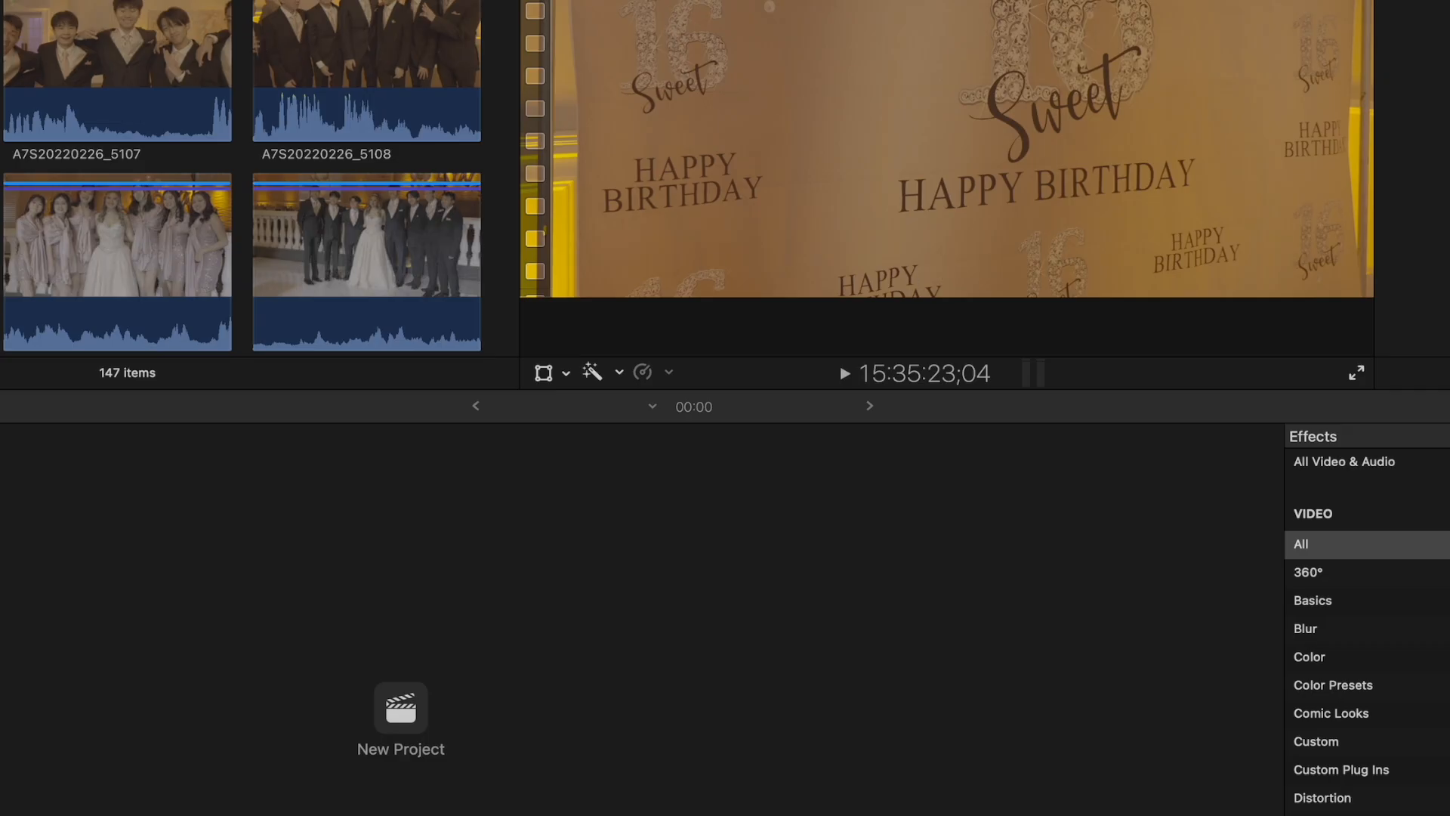
Start a new project named SWEET 16 VIDEO and review the events it can belong to.
click(401, 711)
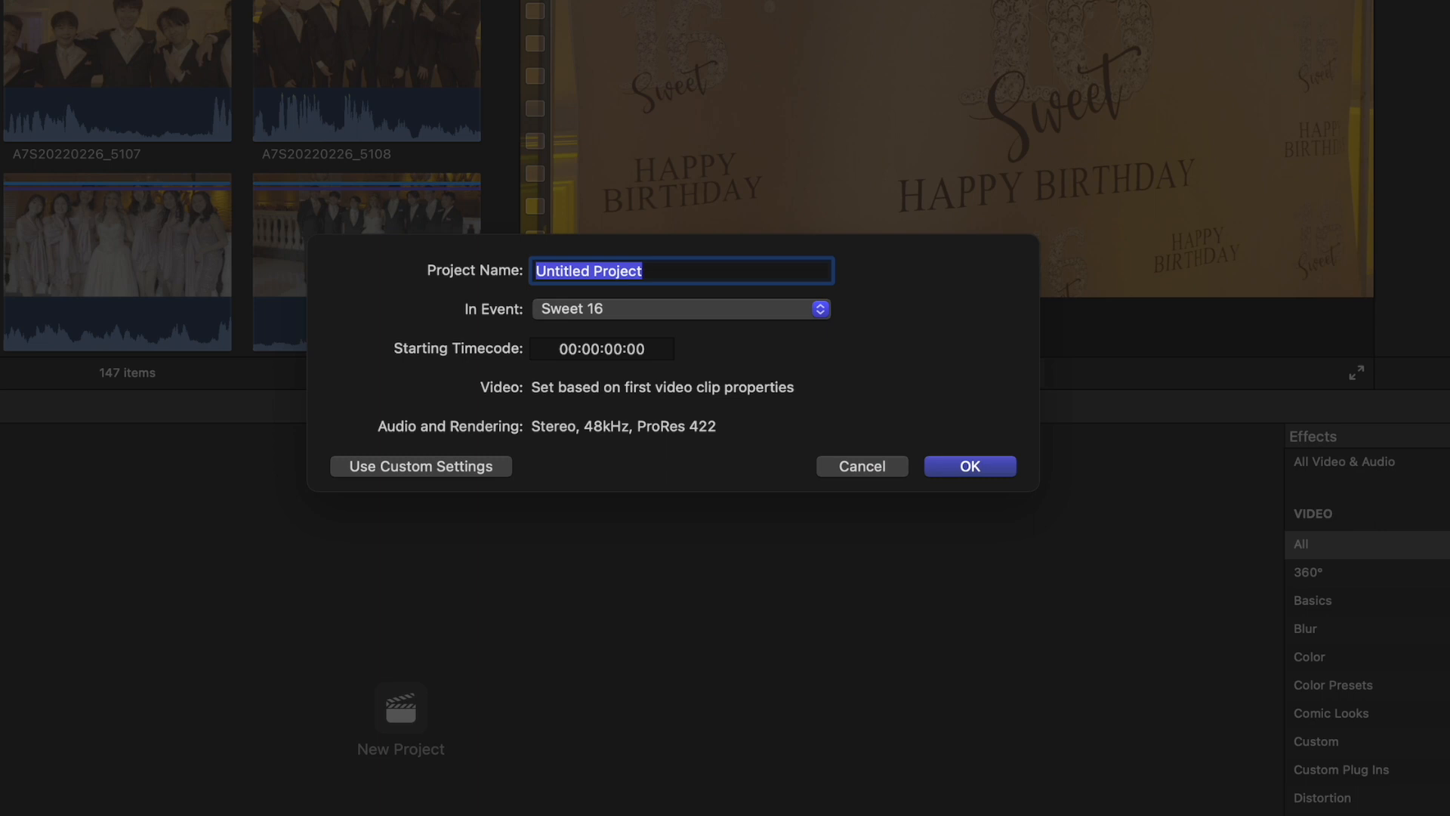
text(SWEET 16 VIDEO)
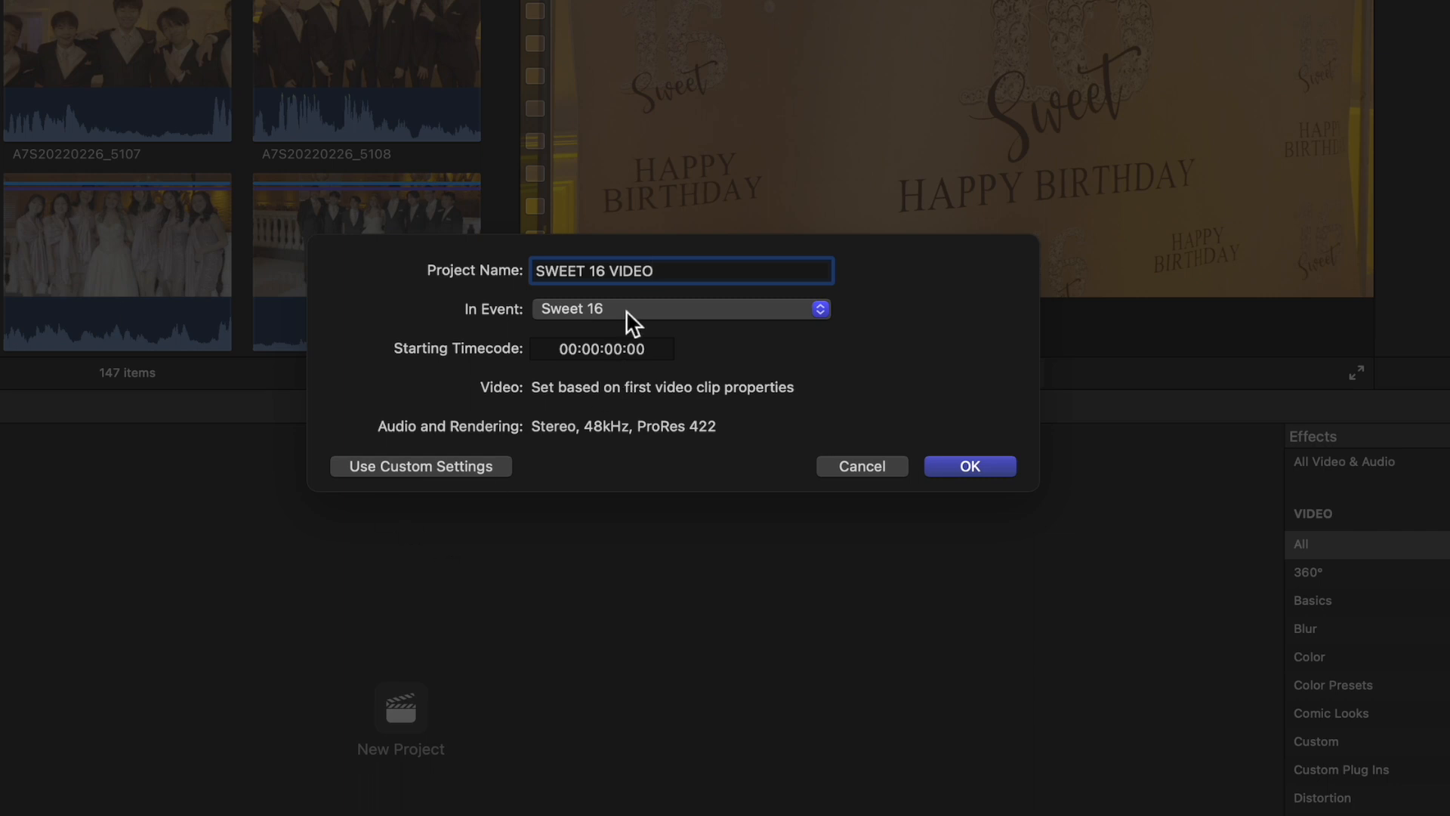
click(680, 308)
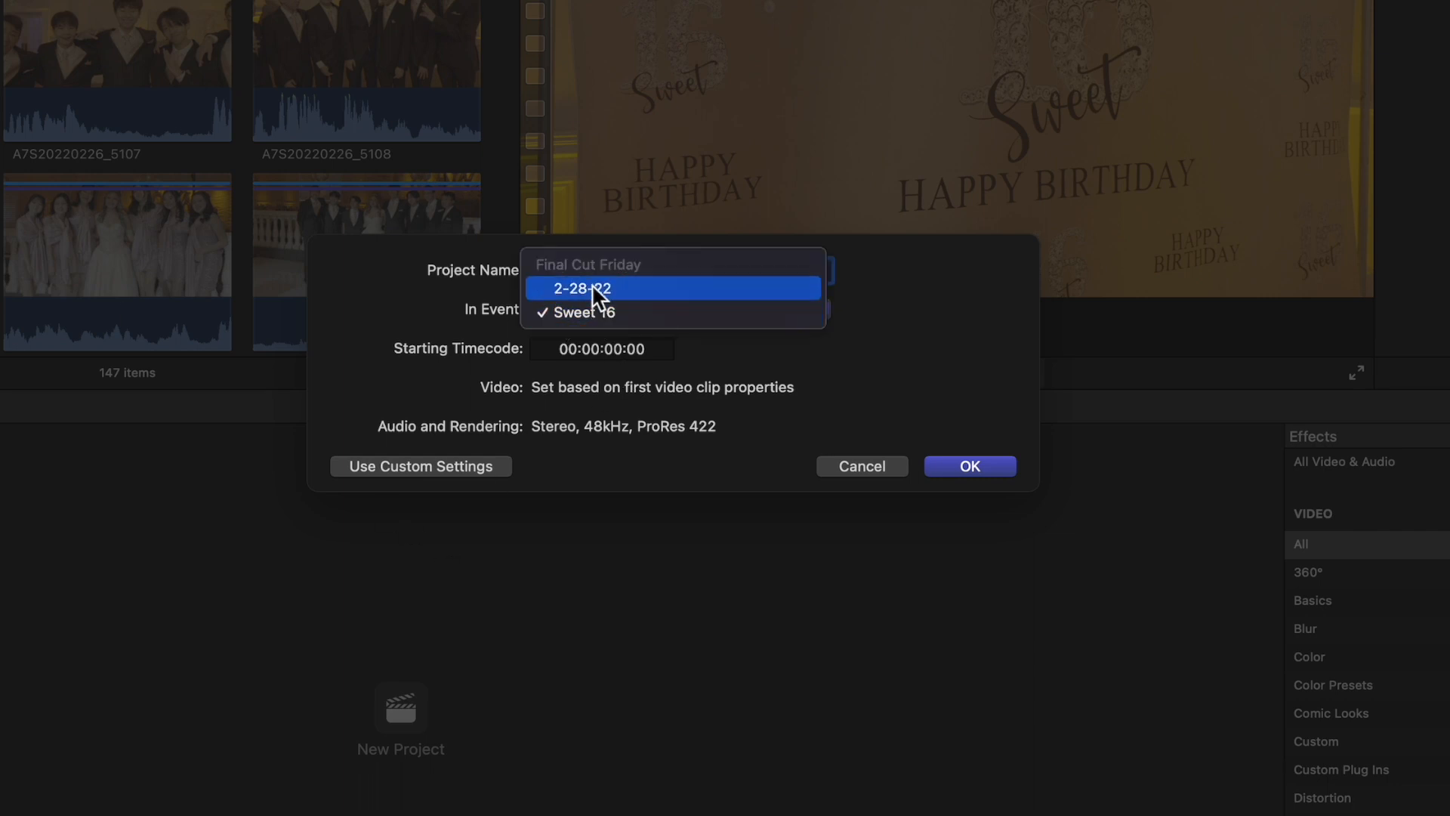
mouse_move(585, 313)
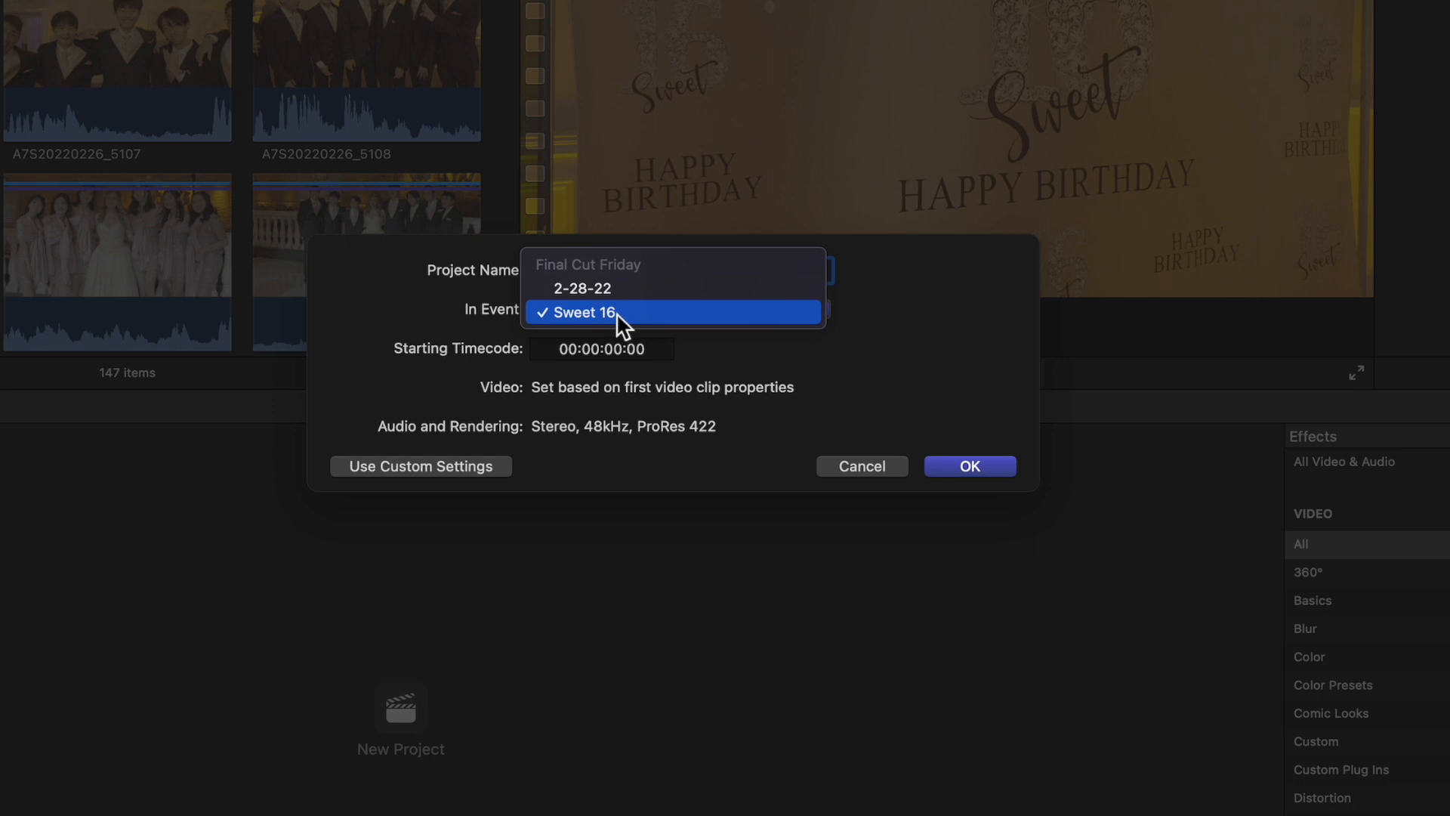
mouse_move(616, 333)
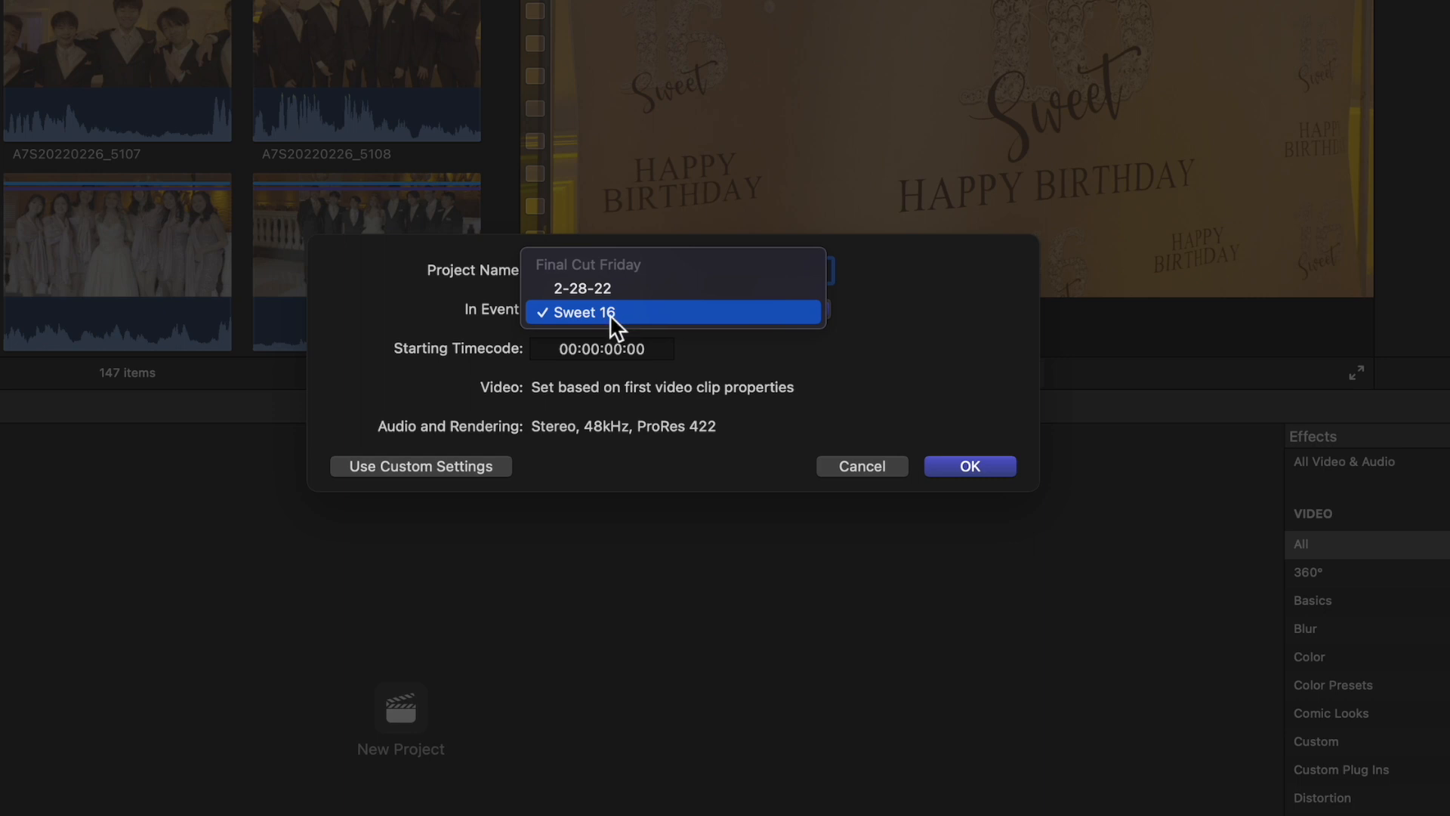
mouse_move(606, 290)
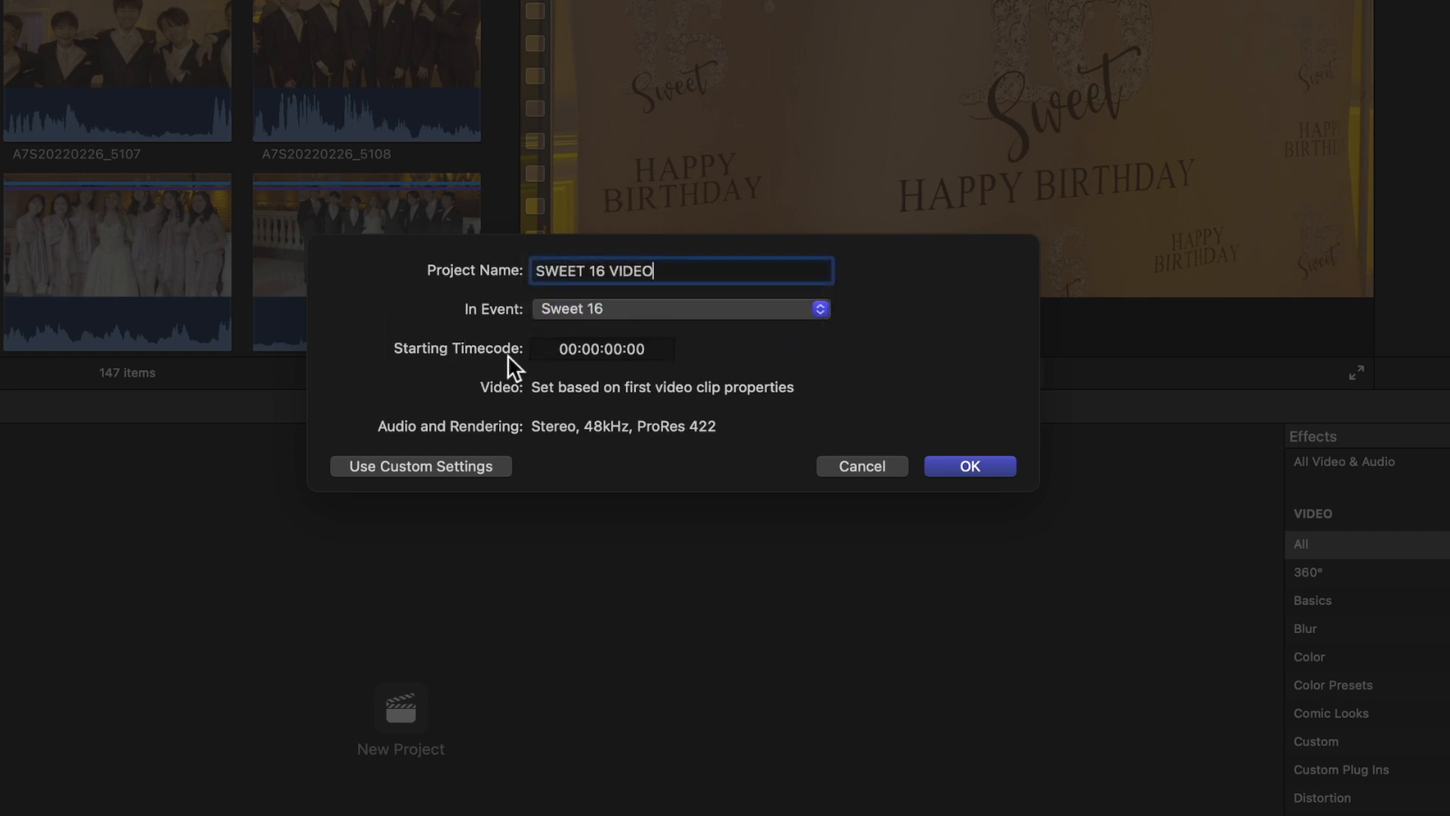
mouse_move(659, 410)
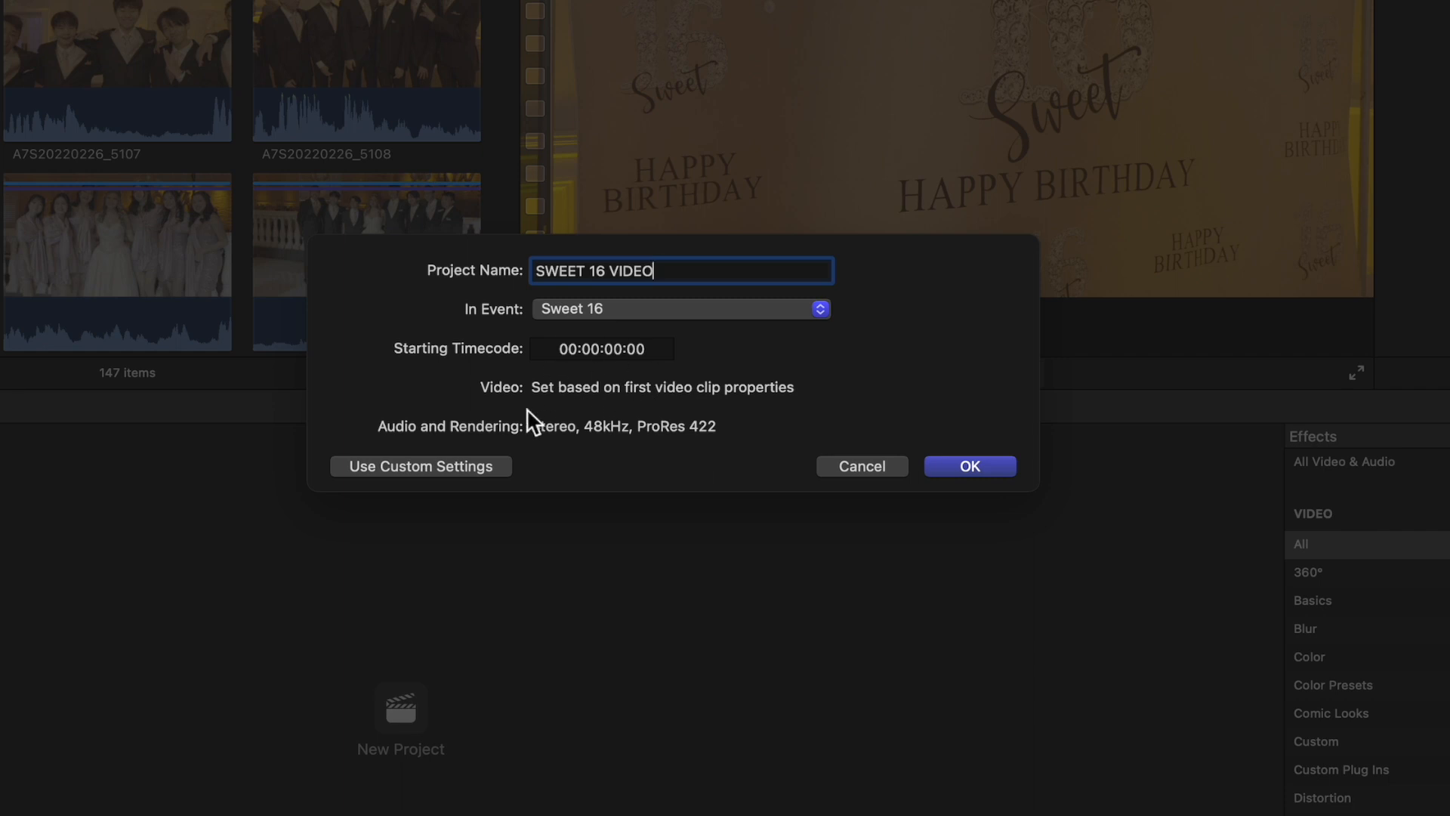
mouse_move(441, 447)
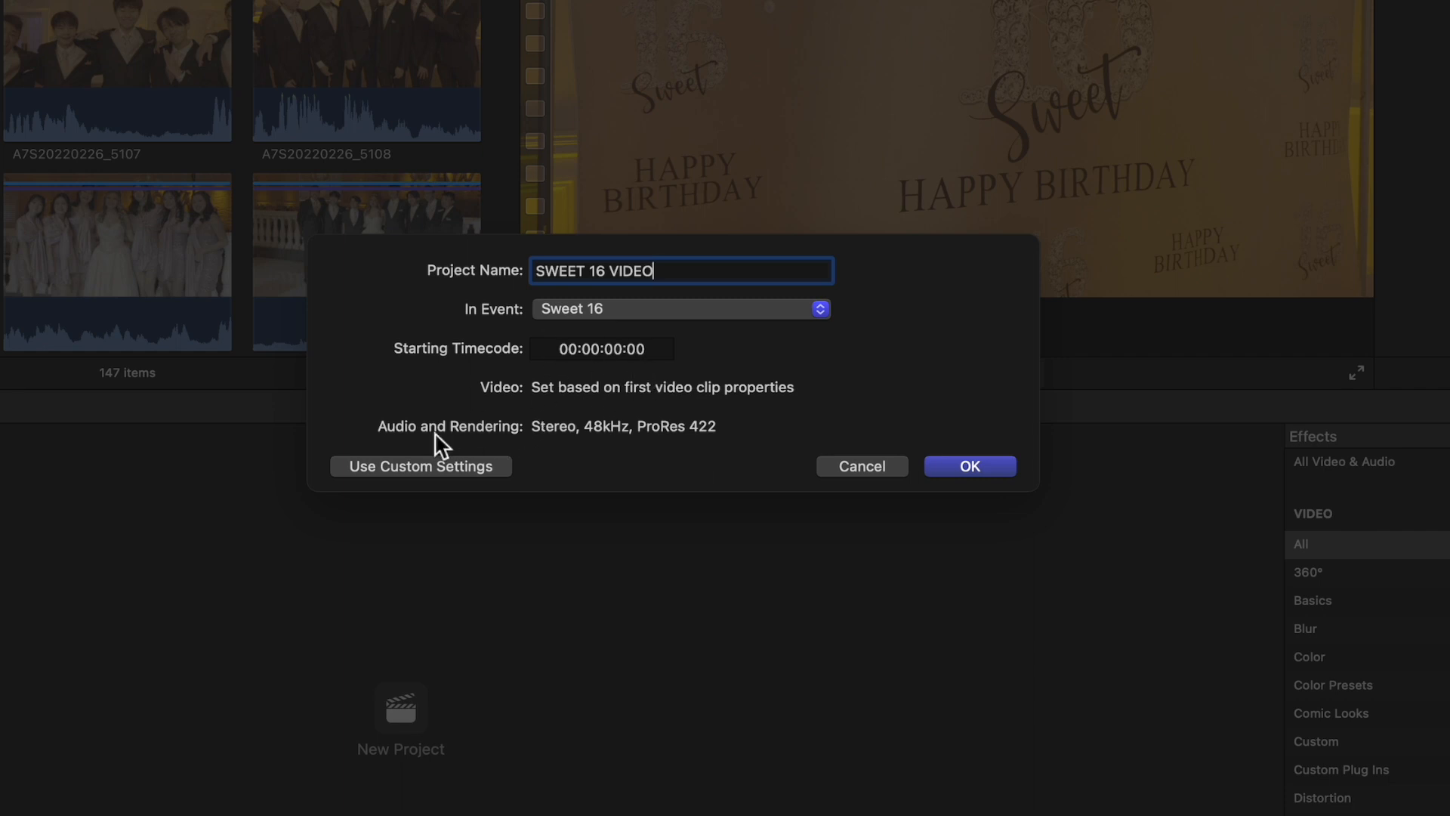
Choose Use Automatic Settings in the Sweet 16 event and create the project with OK.
click(419, 465)
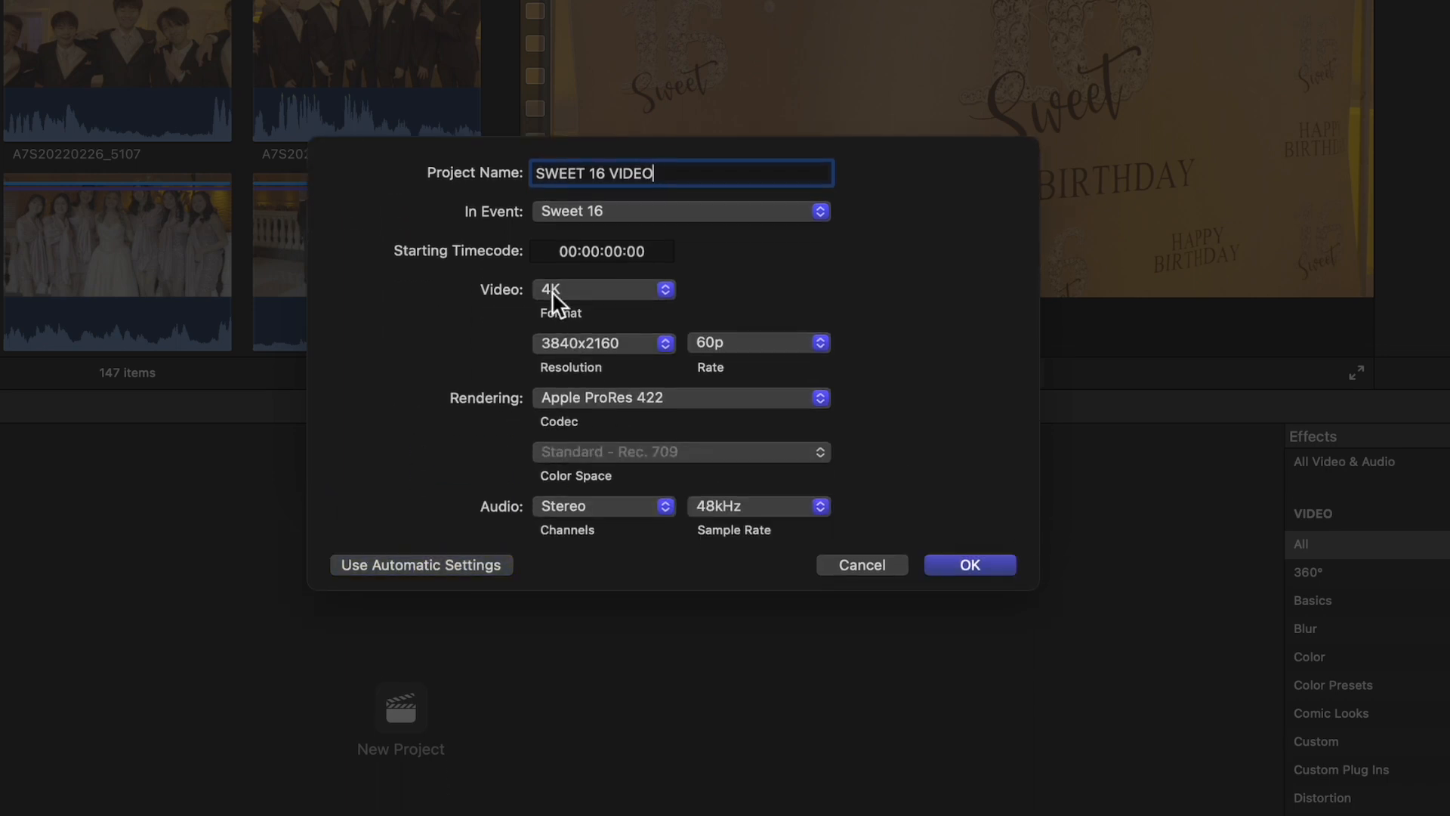
mouse_move(553, 495)
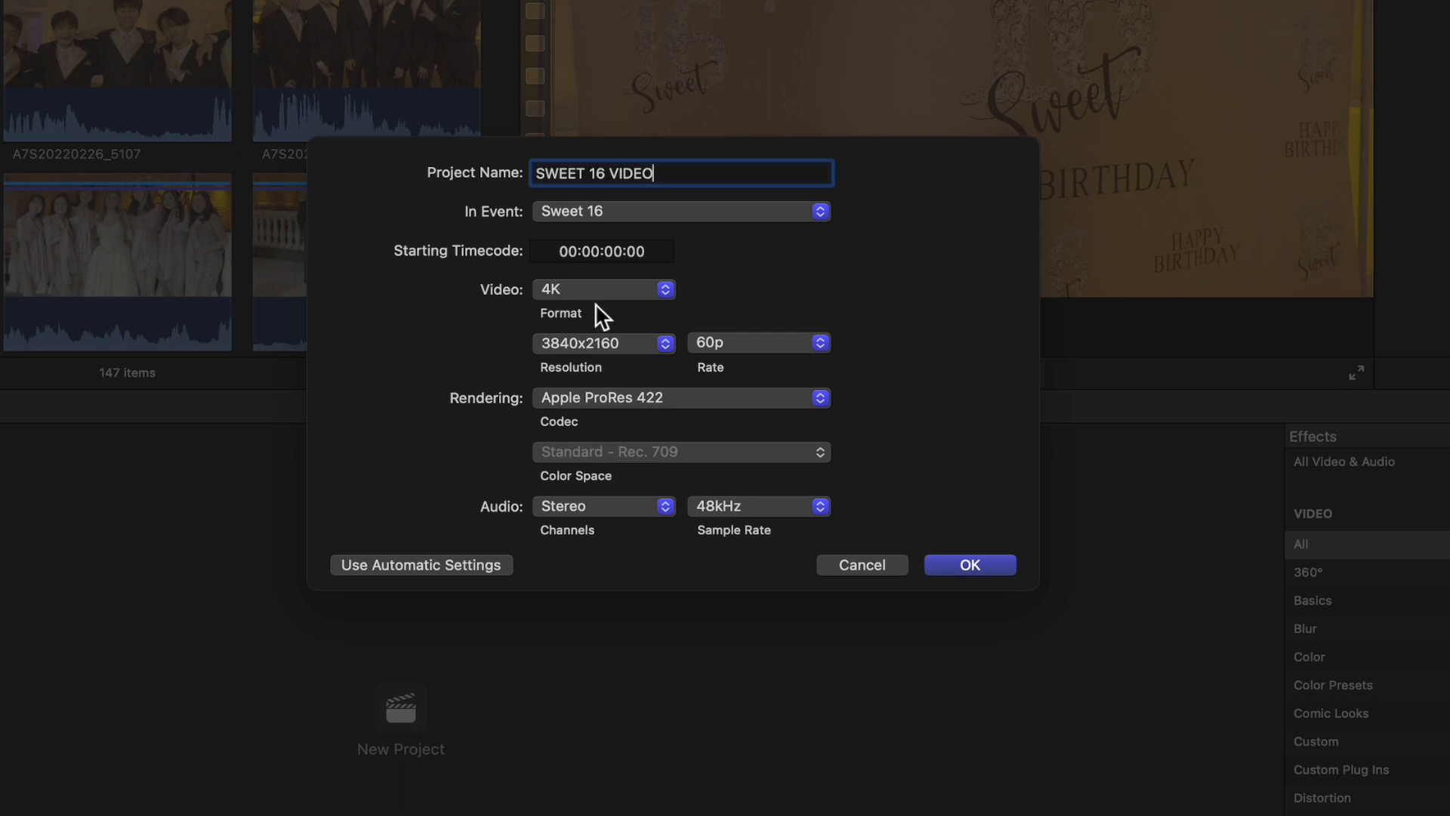
click(602, 288)
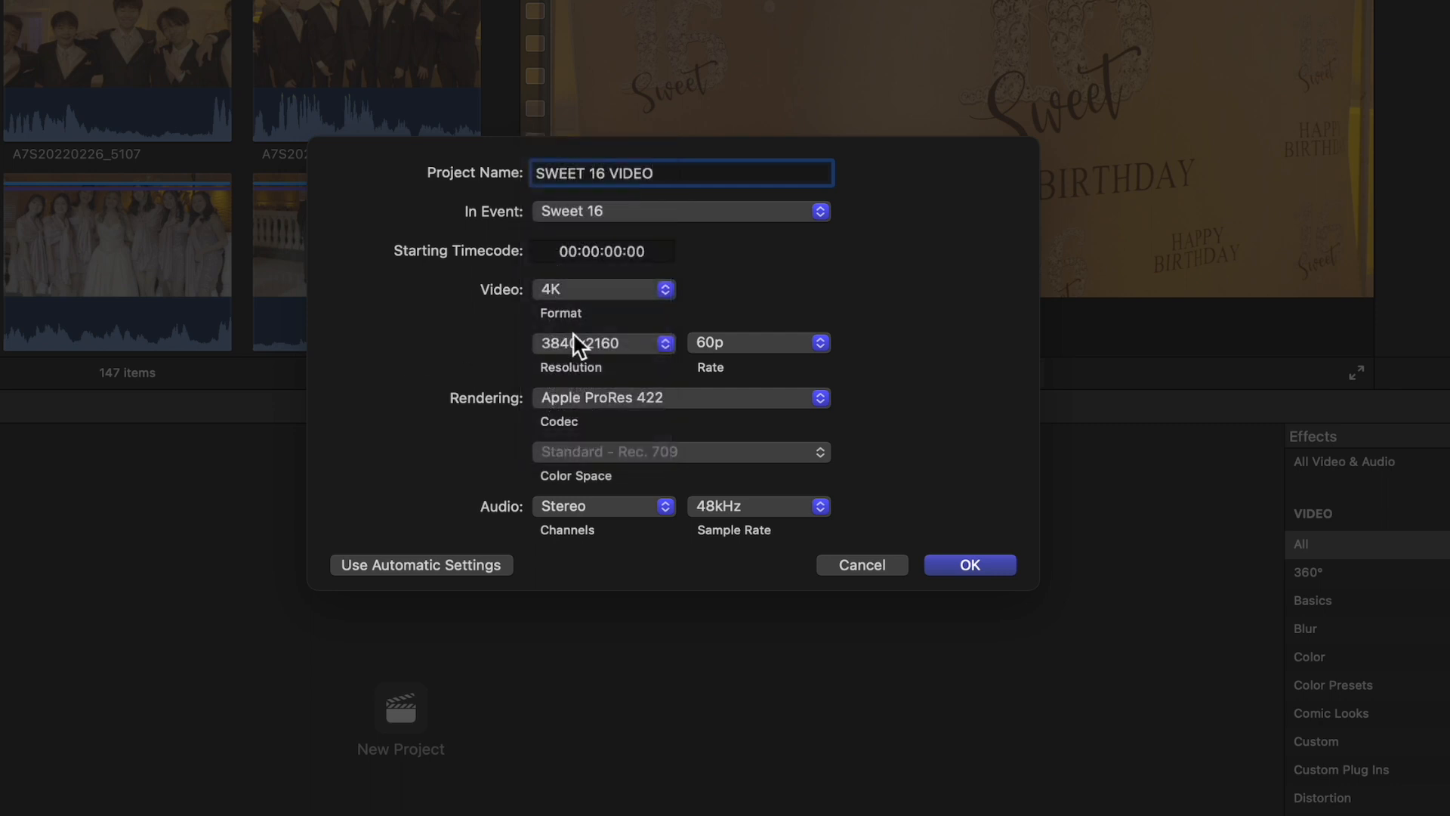
mouse_move(407, 555)
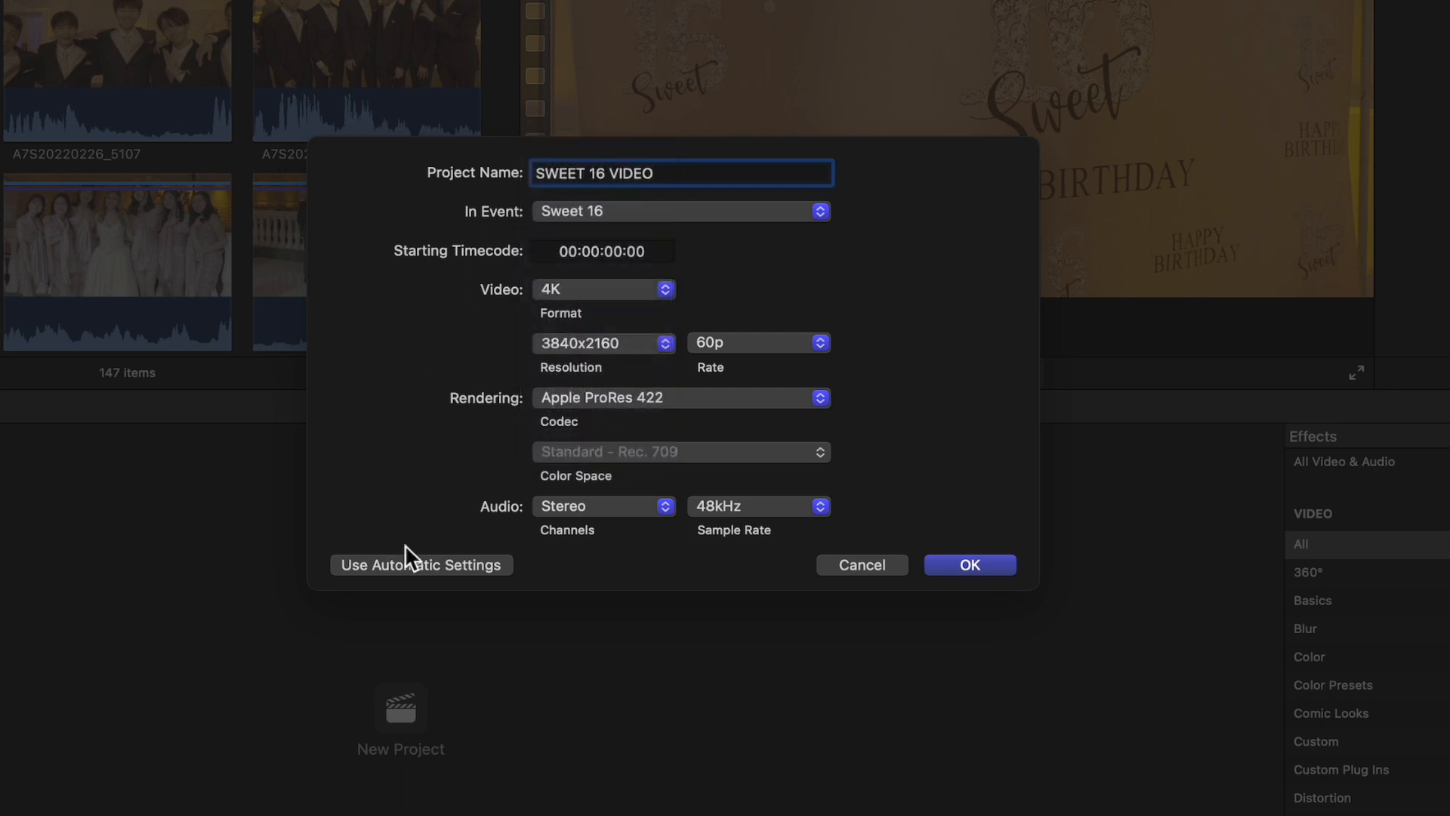
click(420, 563)
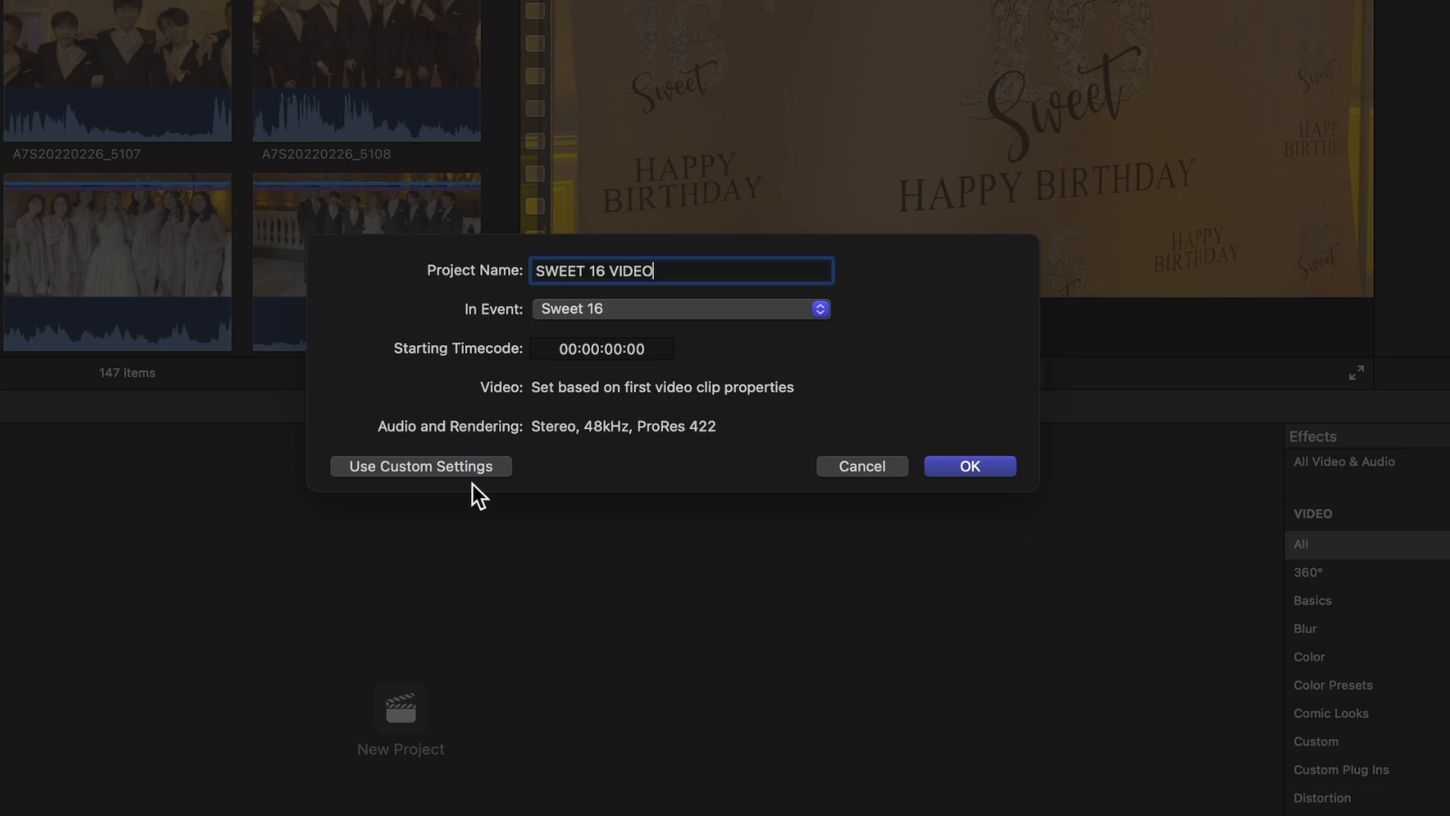
mouse_move(876, 471)
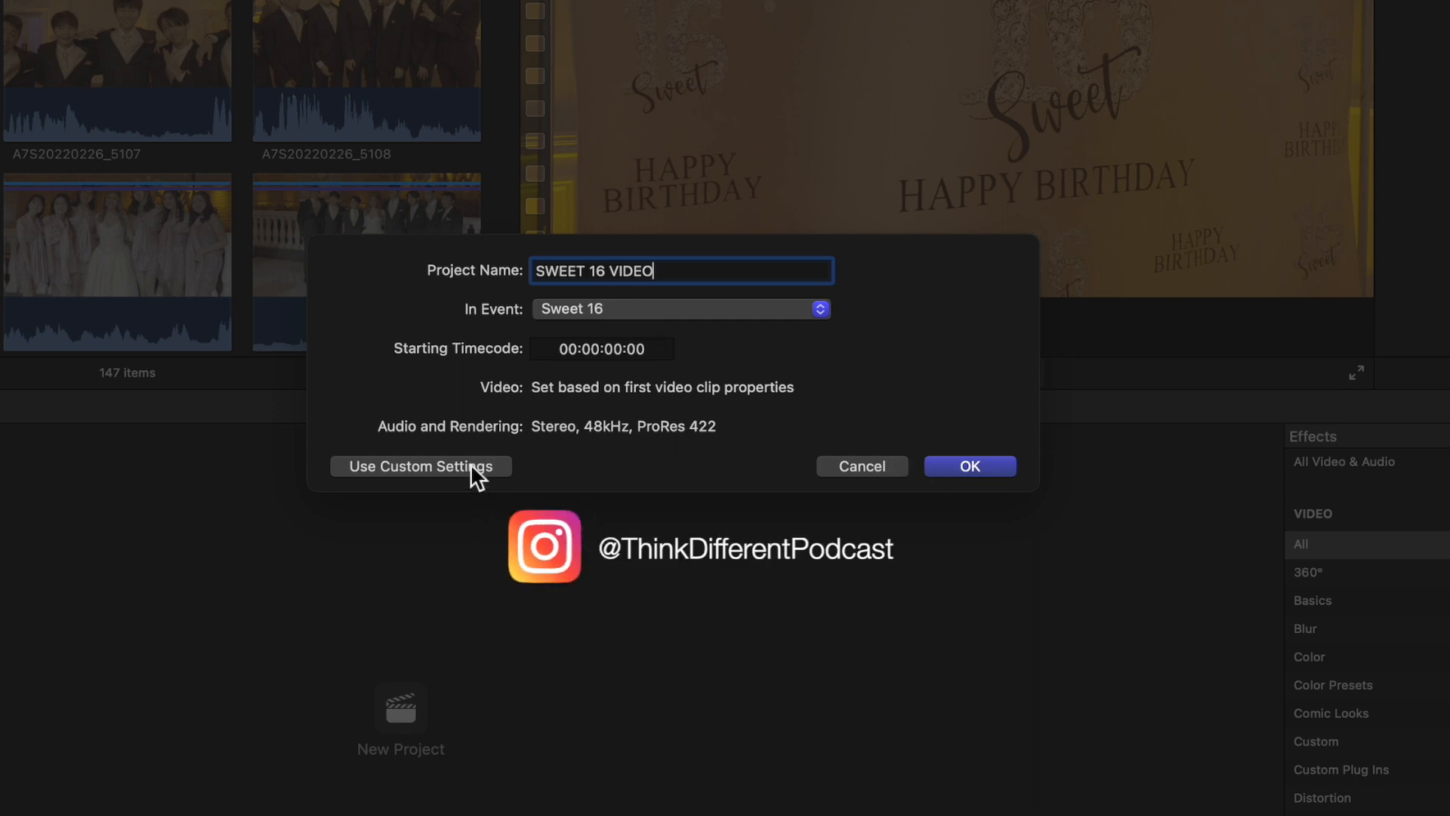
mouse_move(641, 394)
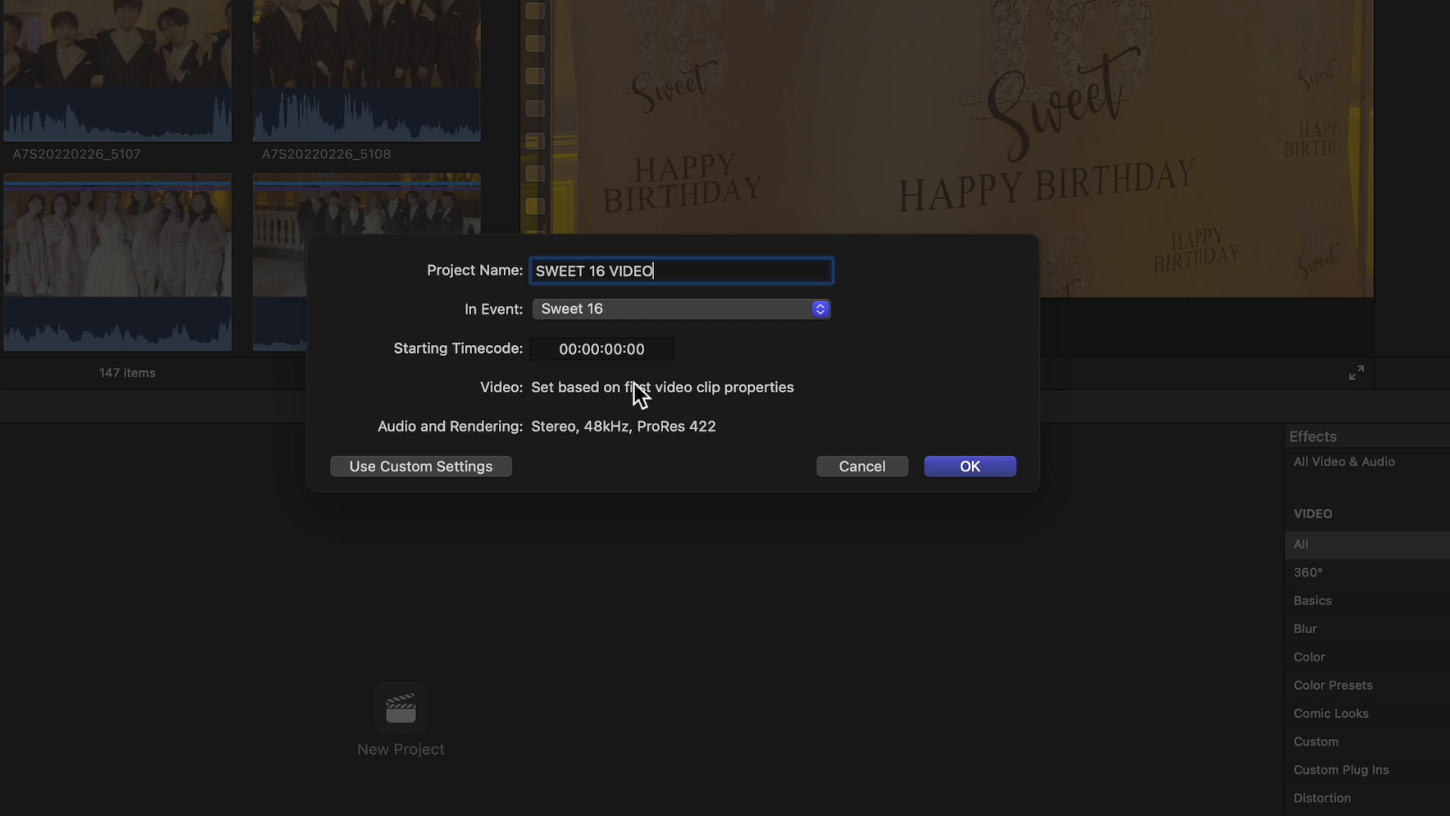
mouse_move(636, 393)
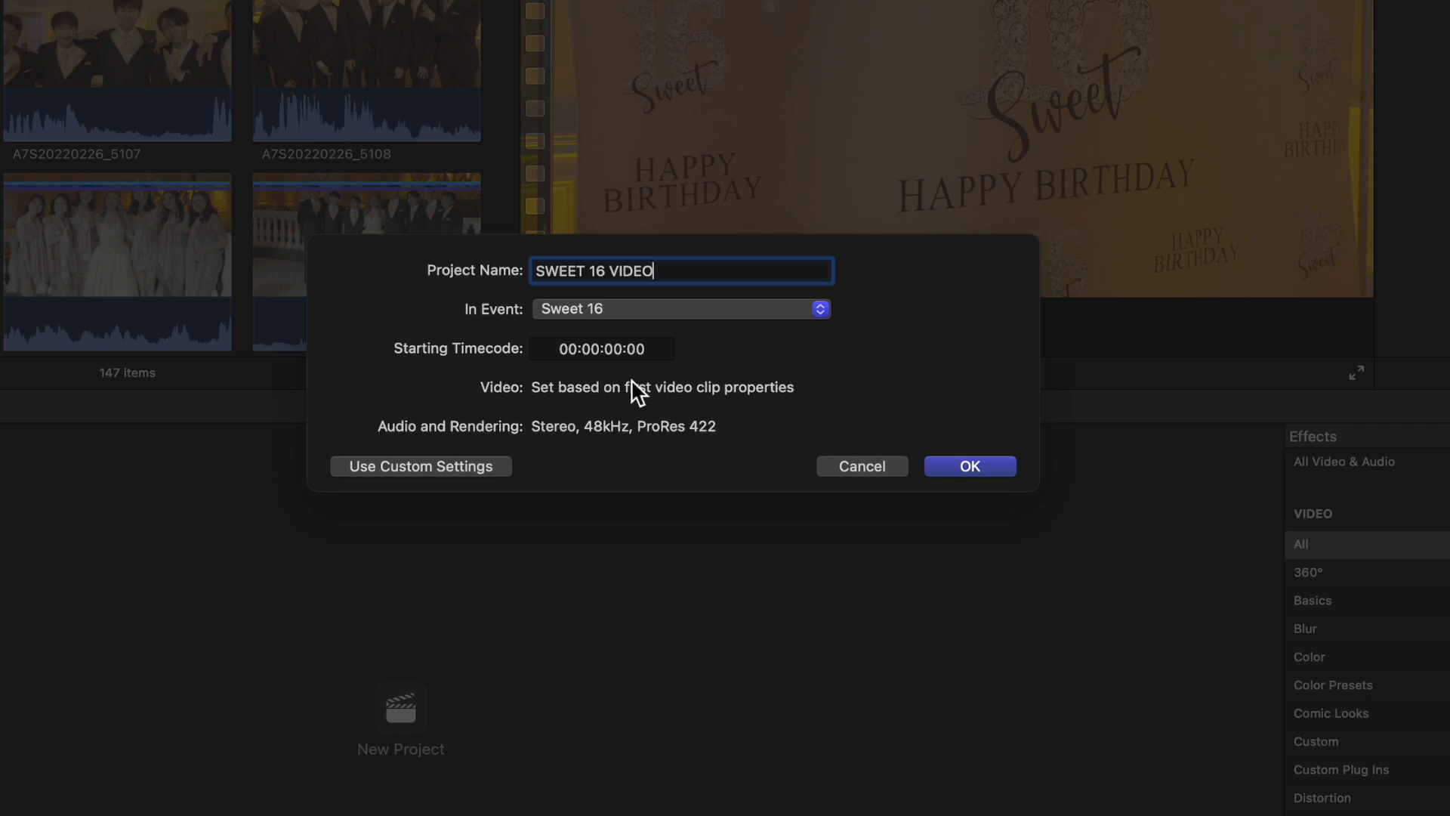
mouse_move(758, 417)
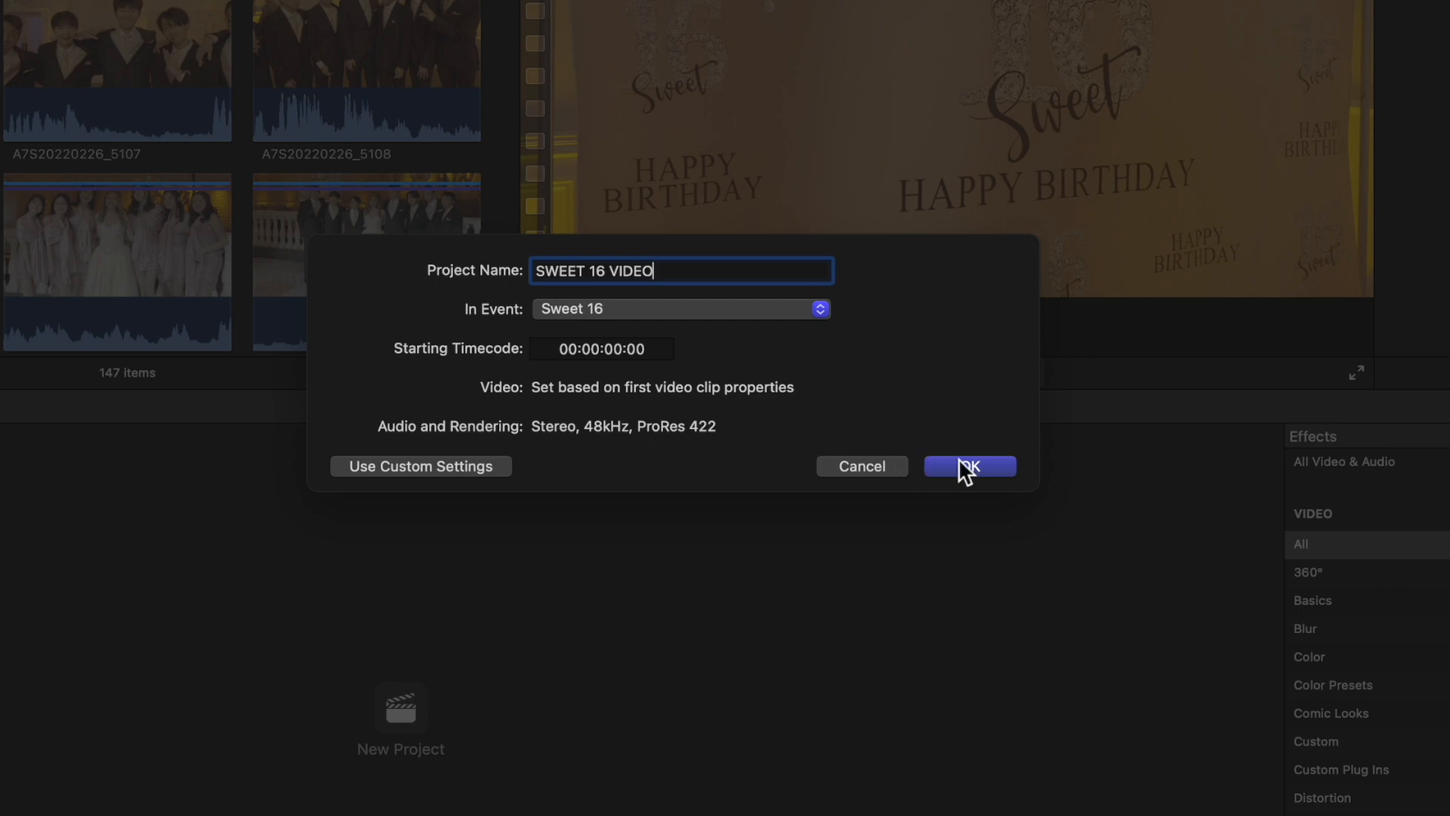
click(968, 467)
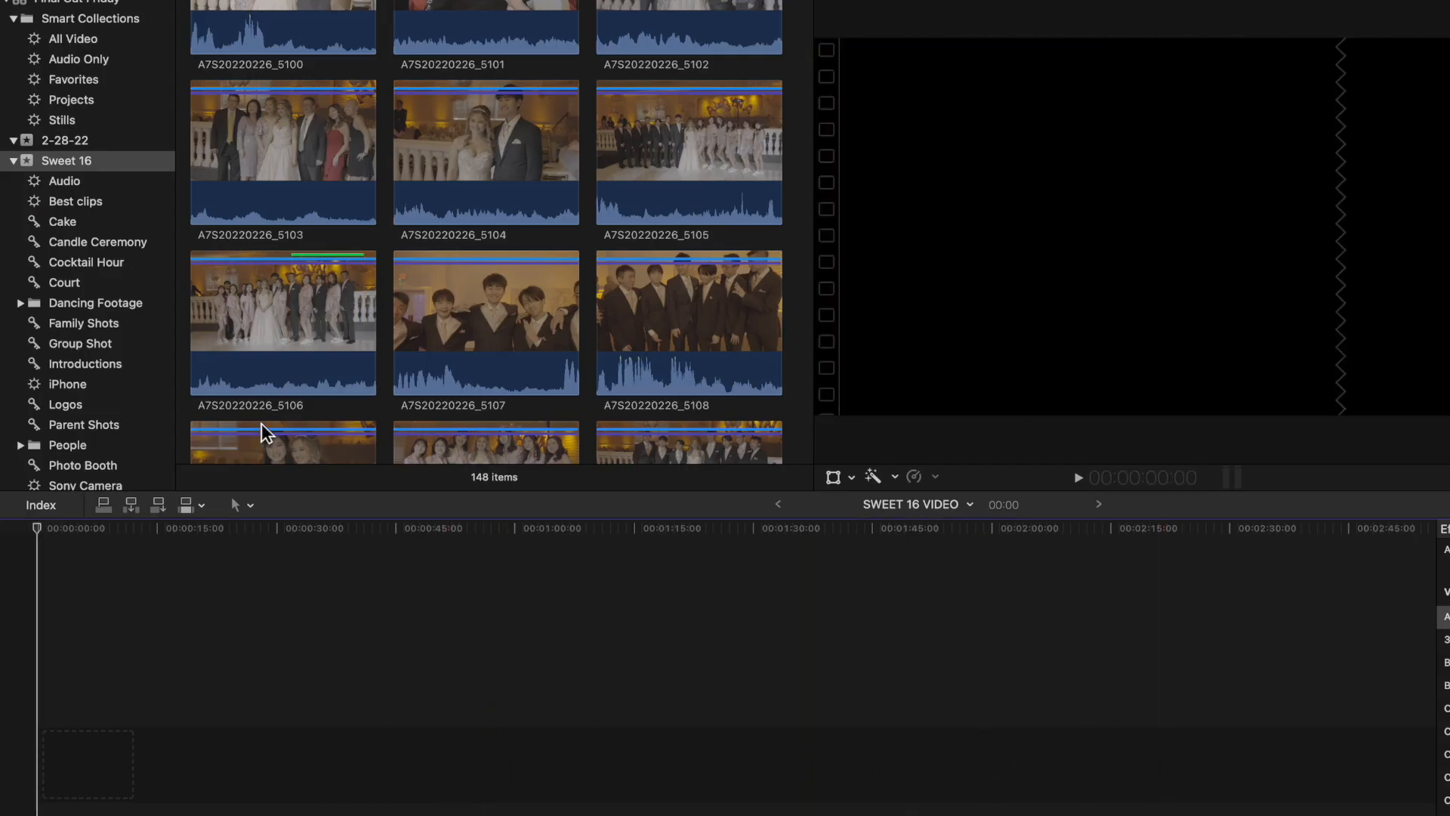
mouse_move(92, 109)
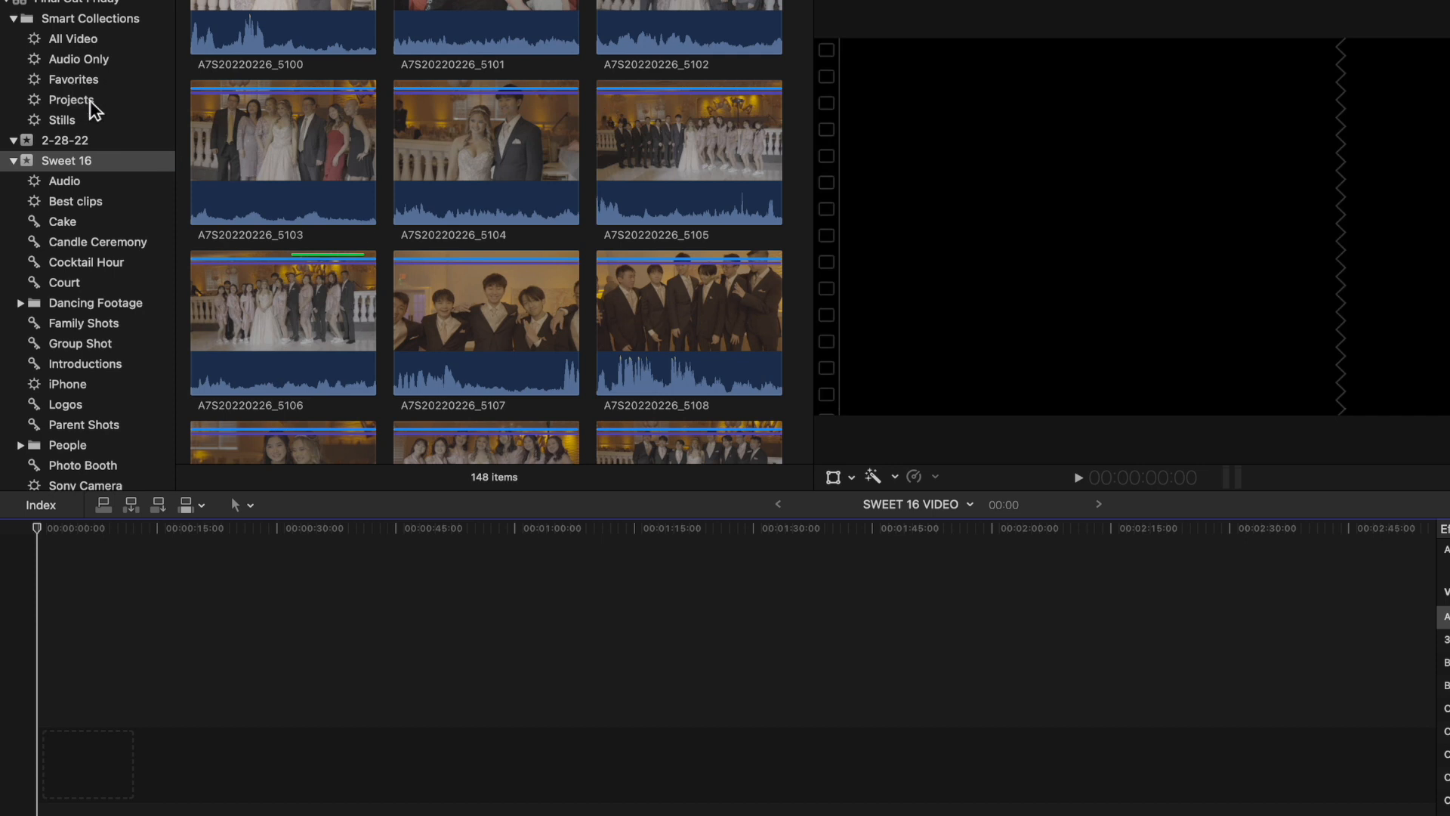
mouse_move(75, 93)
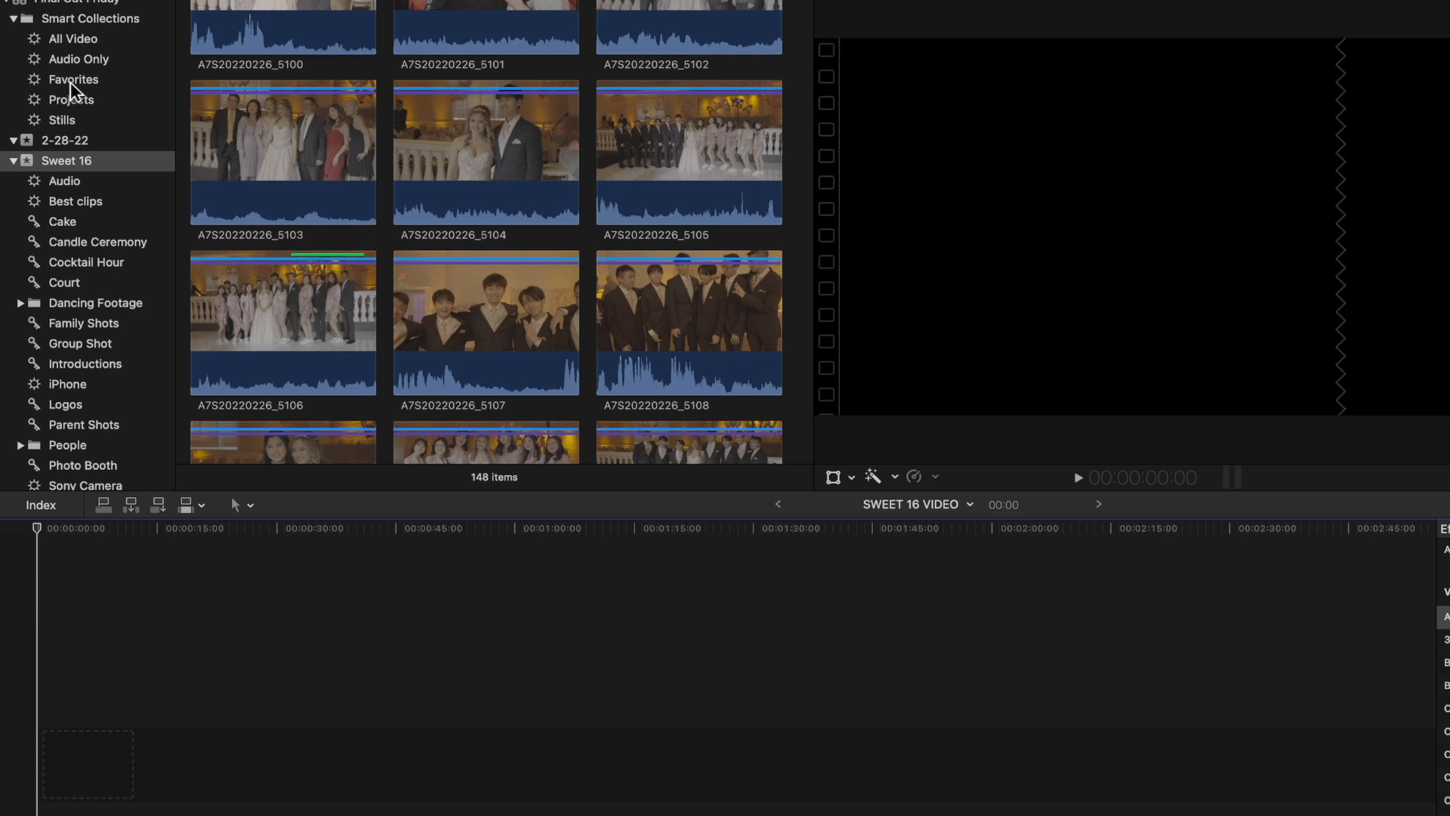
Filter the browser to Favorites and drag the first favourite clip onto the empty timeline.
click(72, 80)
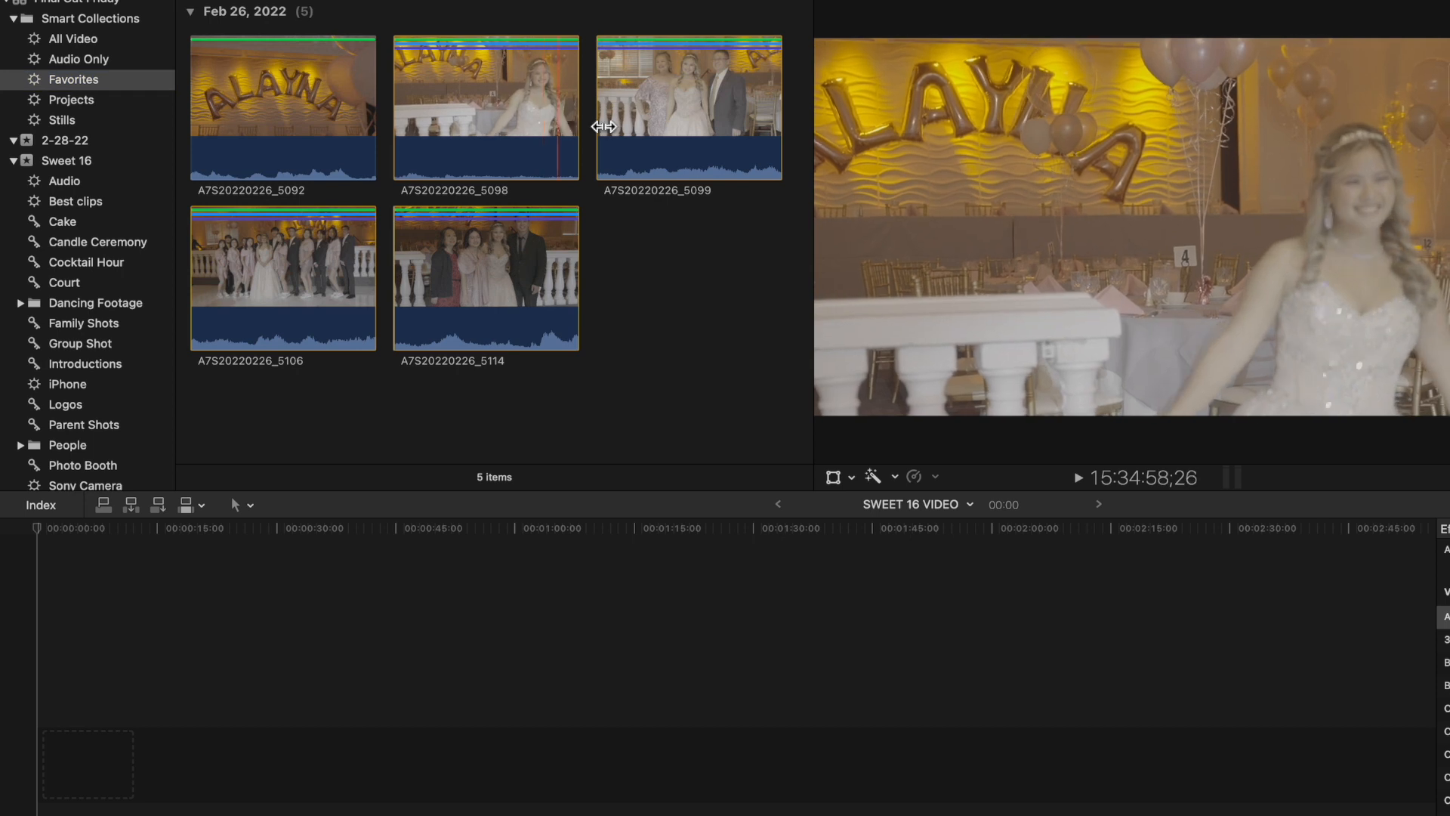
click(305, 110)
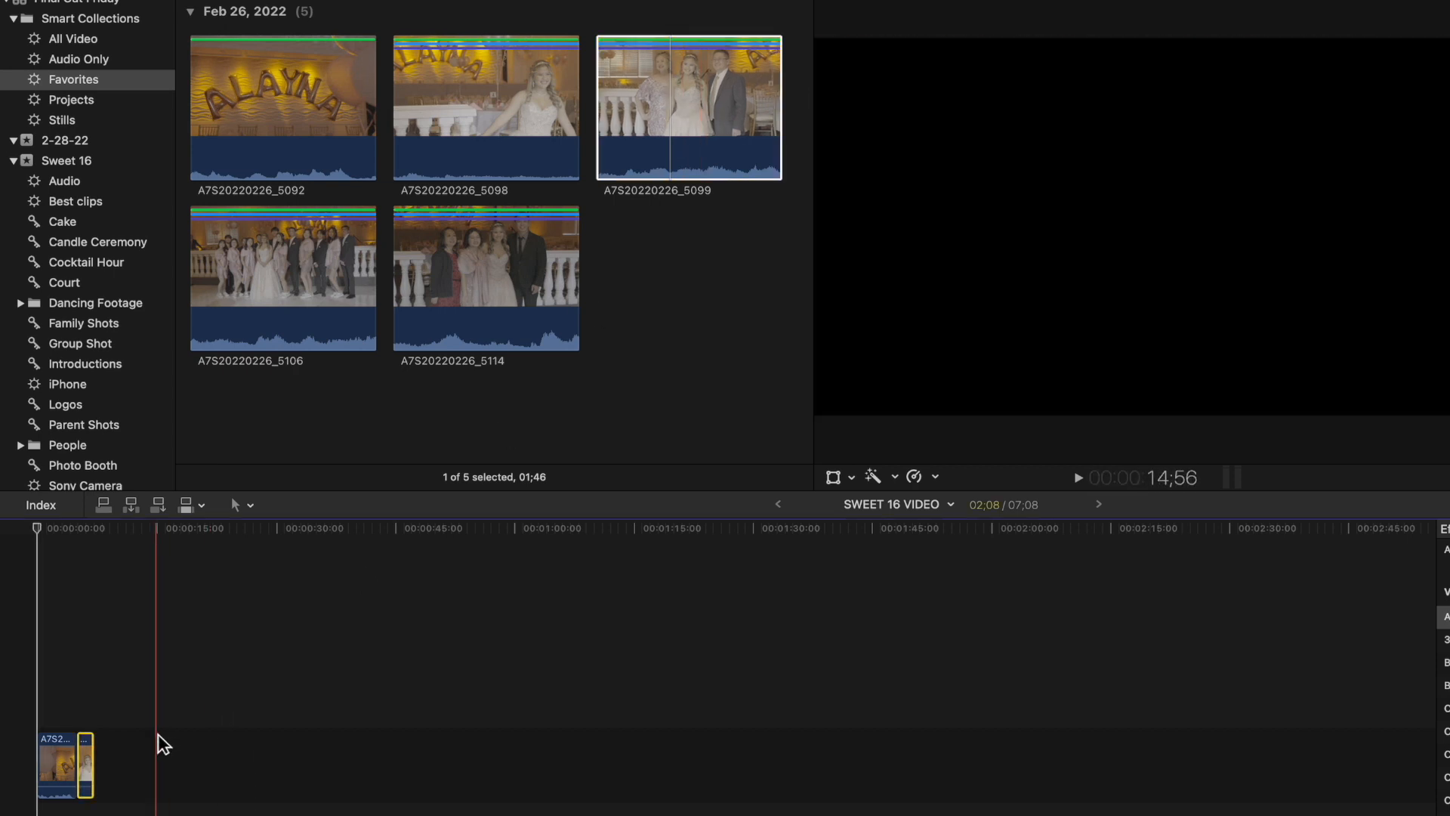
Append two more favourite clips to the timeline's end with E.
key(e)
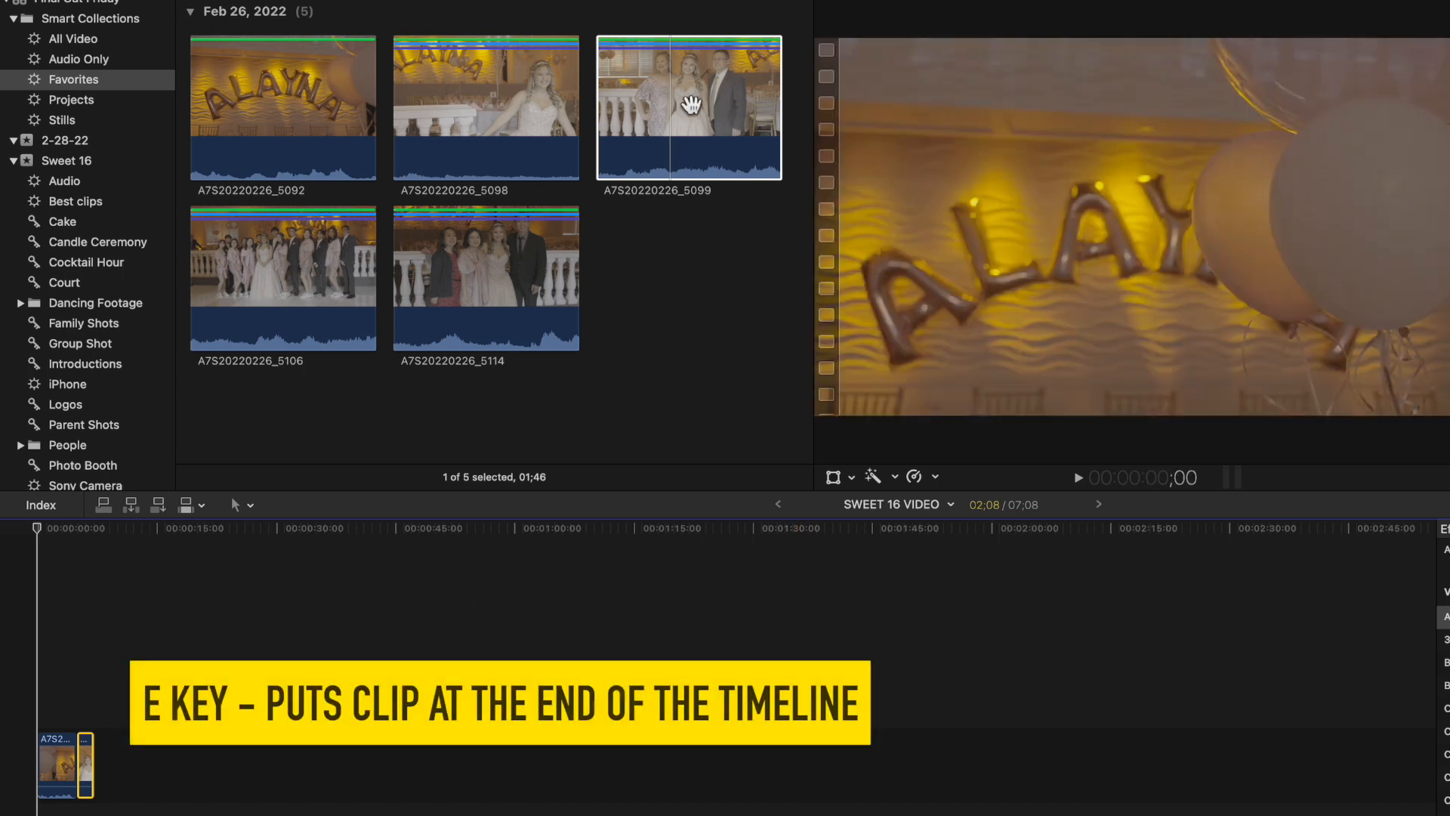
key(e)
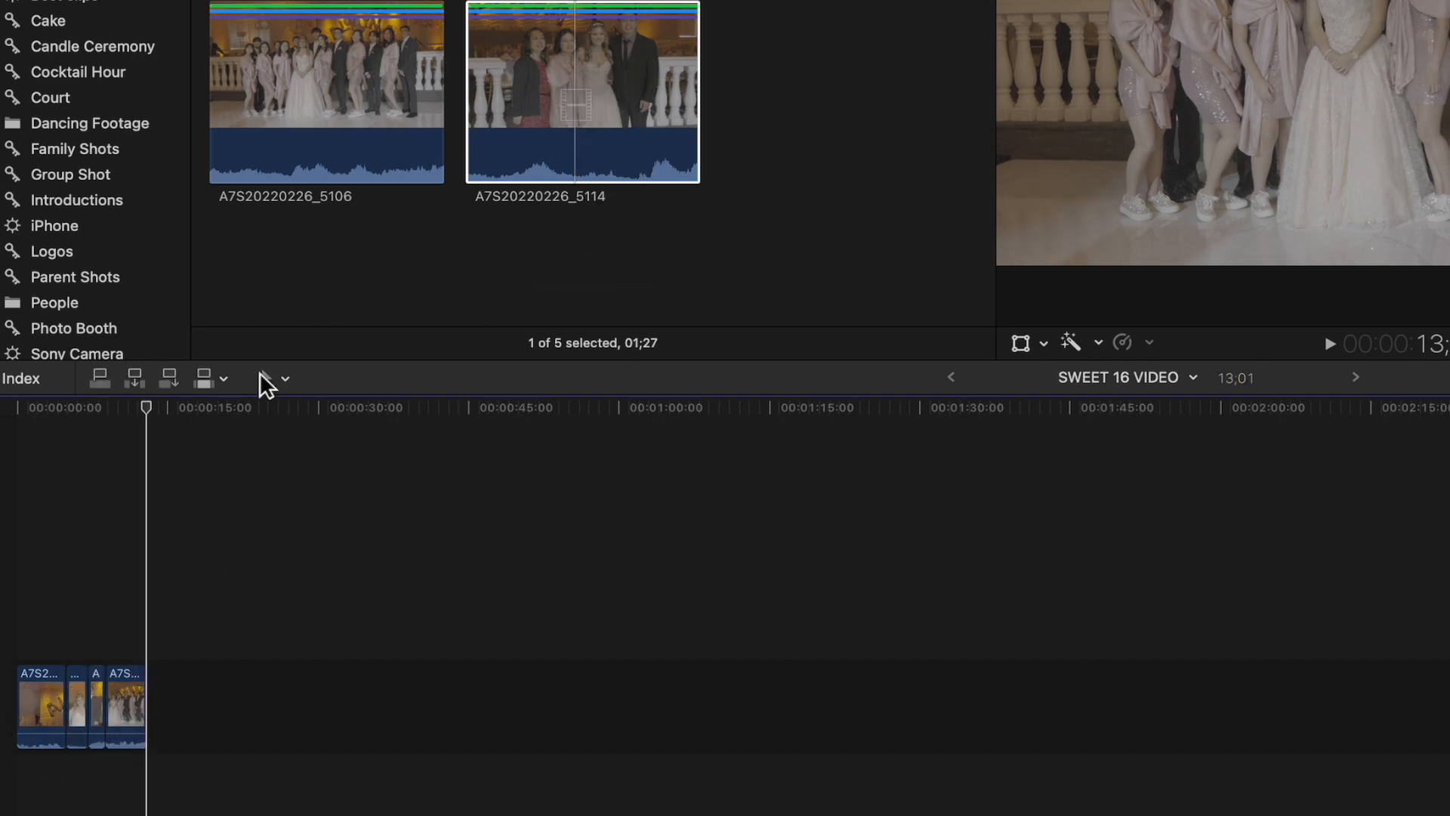
Place the playhead between the opening clips and insert clip A7S20220226_5114 there with W.
click(84, 426)
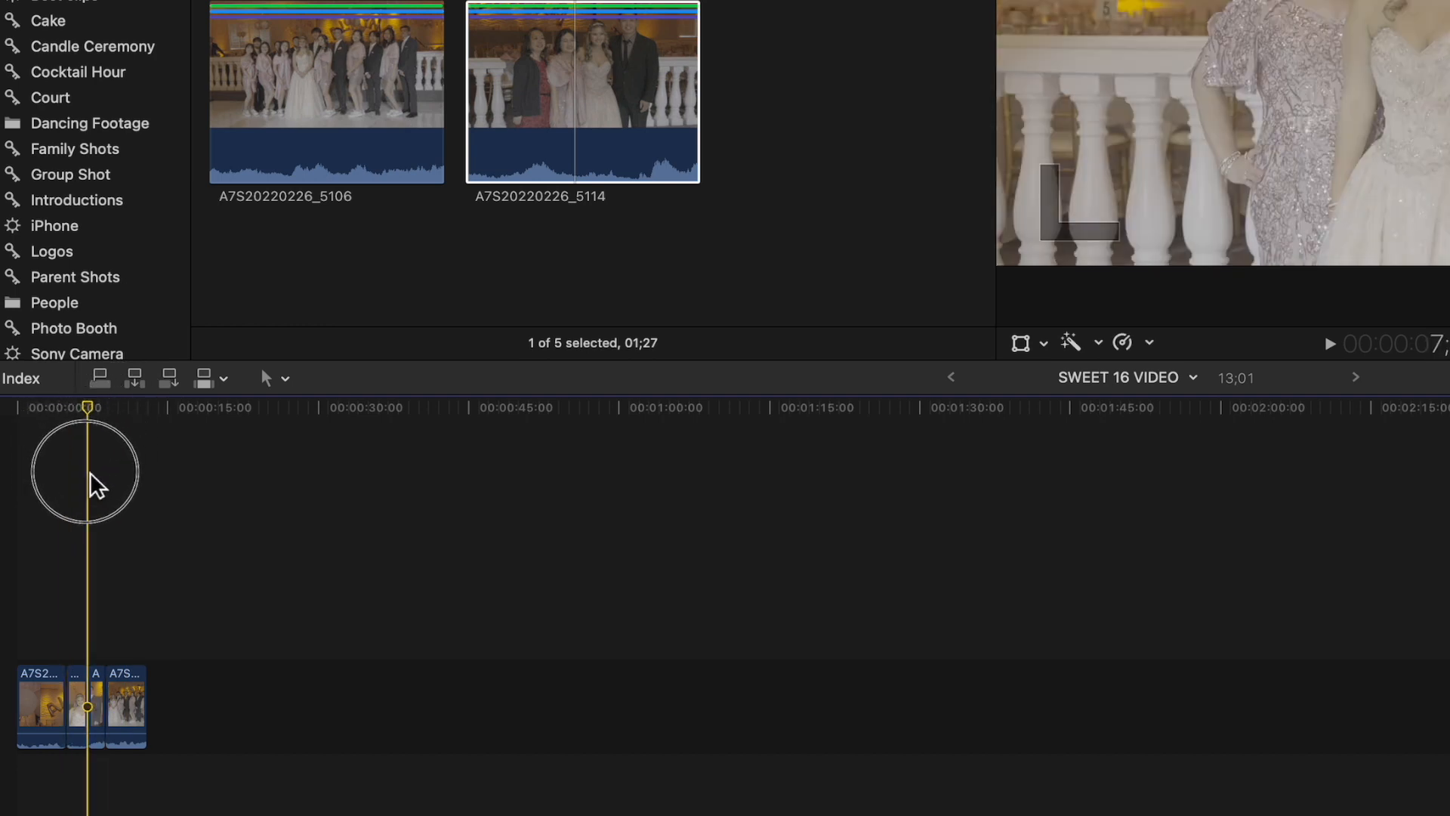
mouse_move(564, 65)
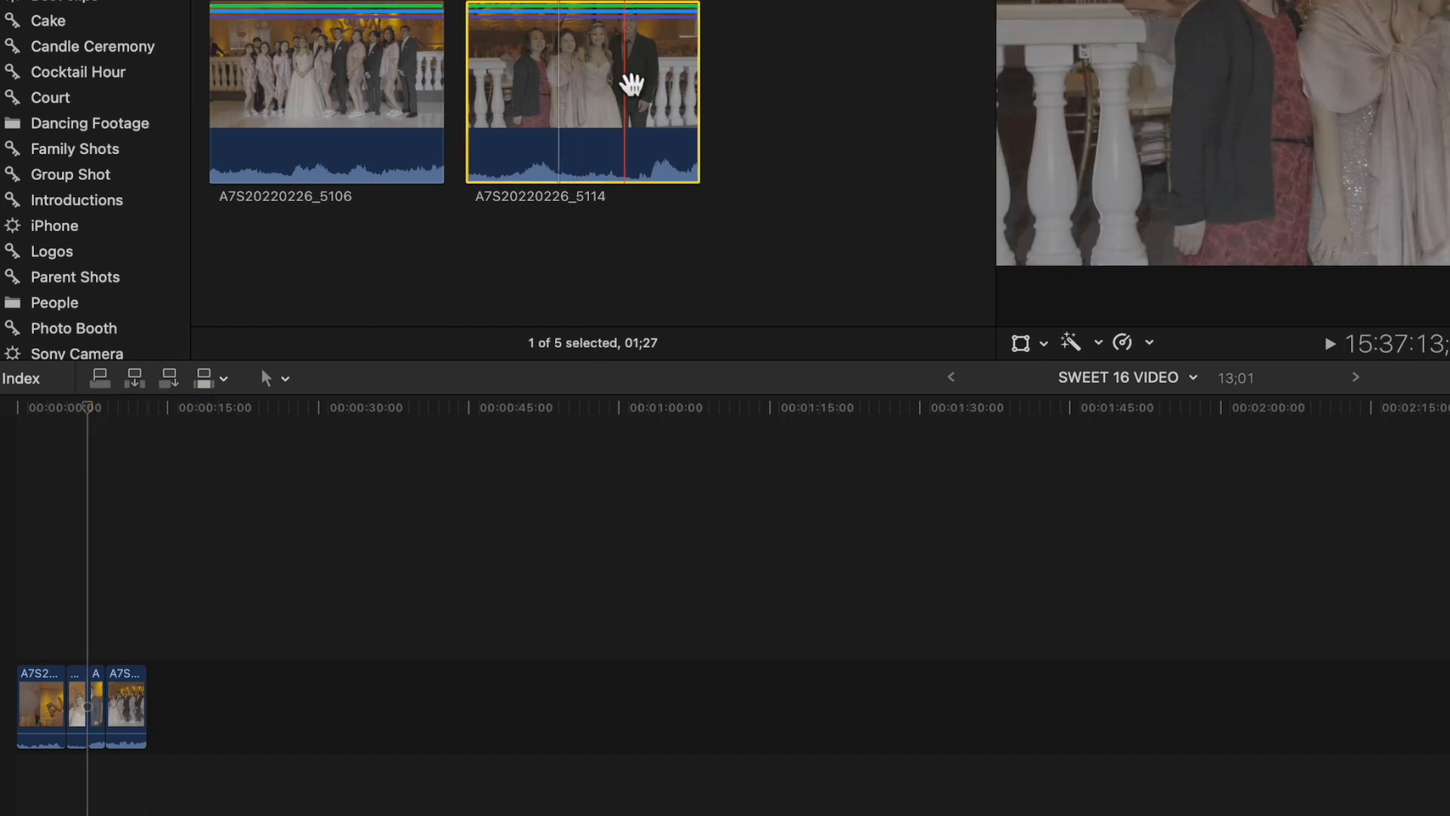
key(w)
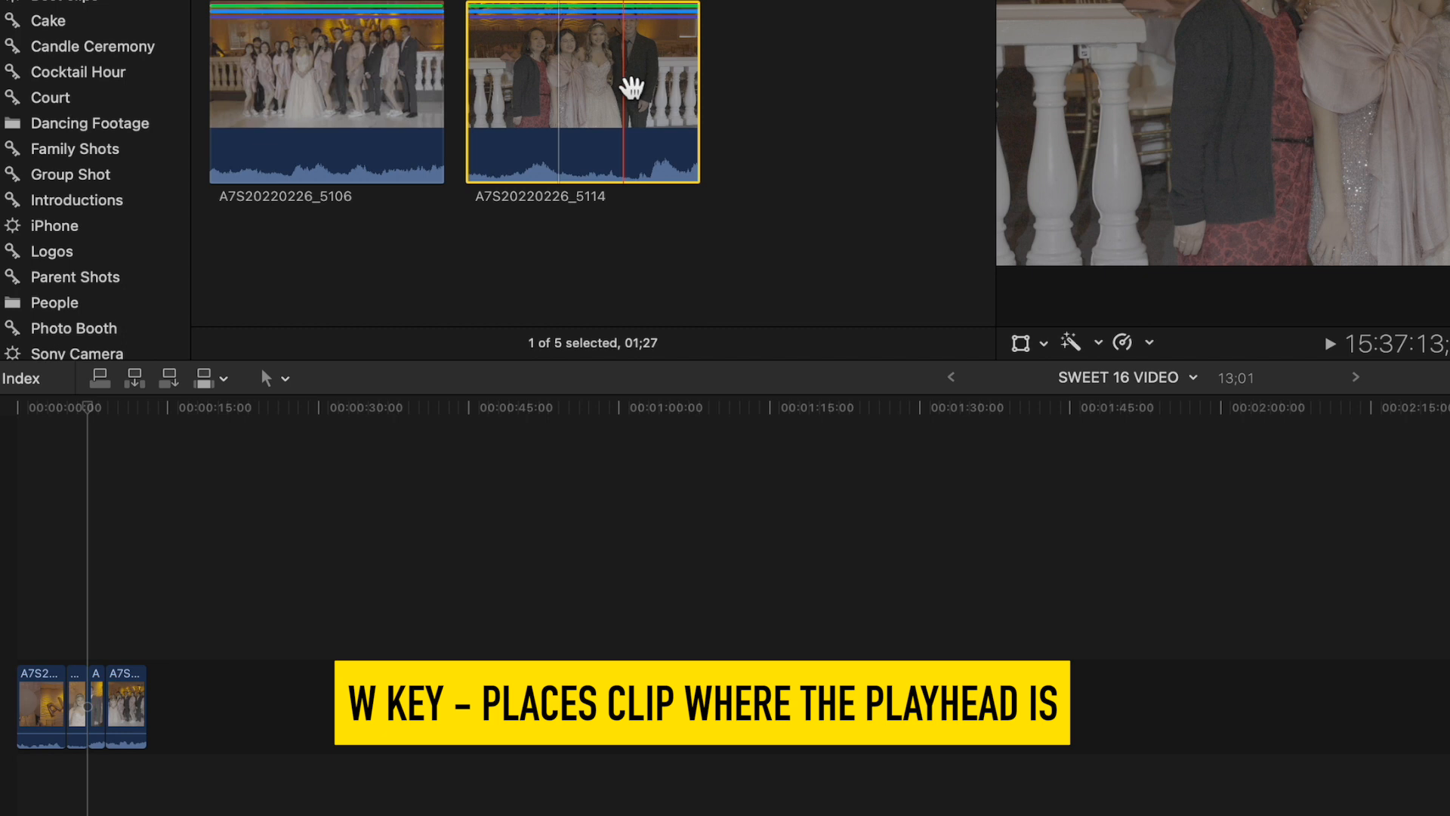
key(w)
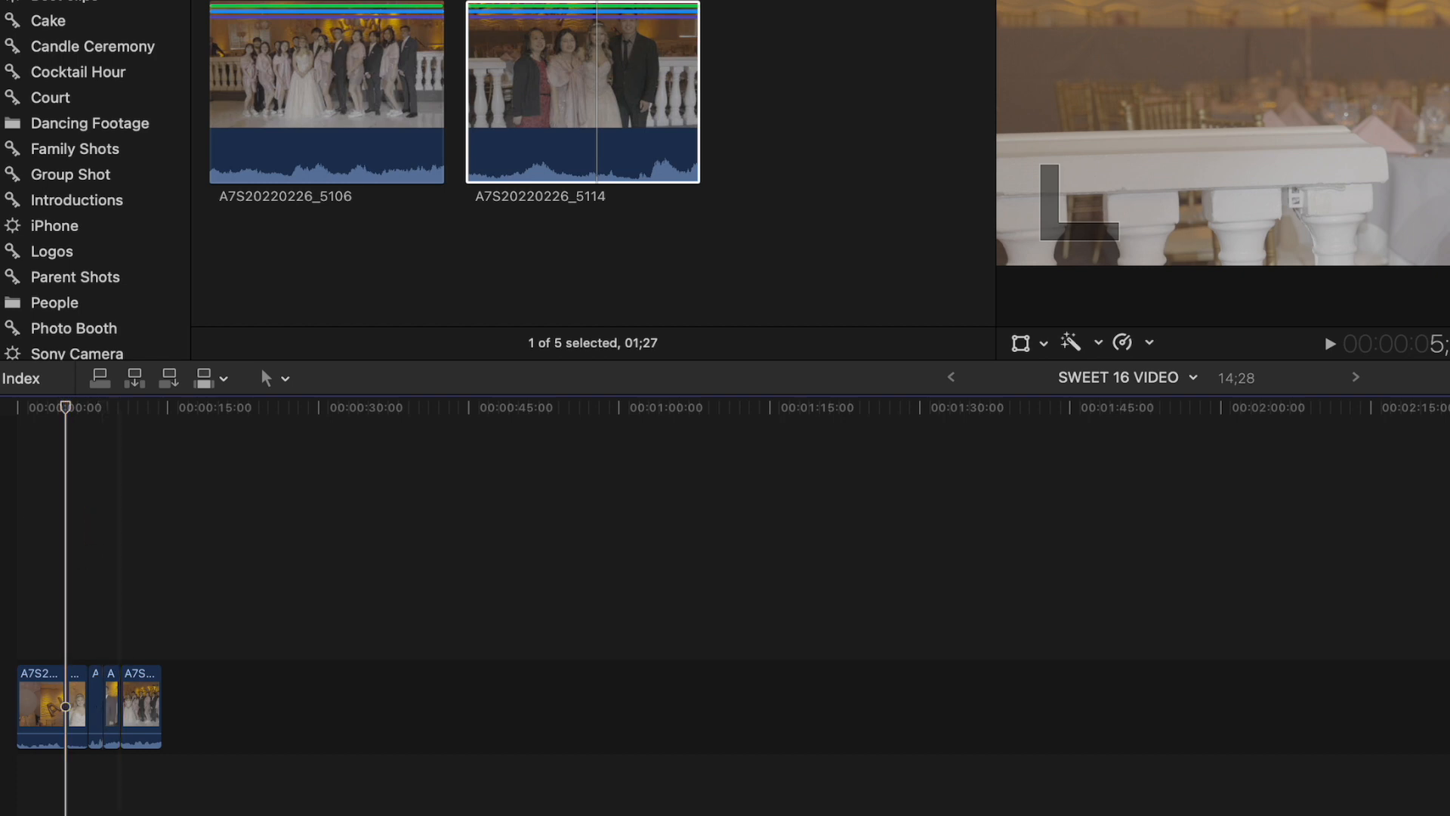
click(583, 93)
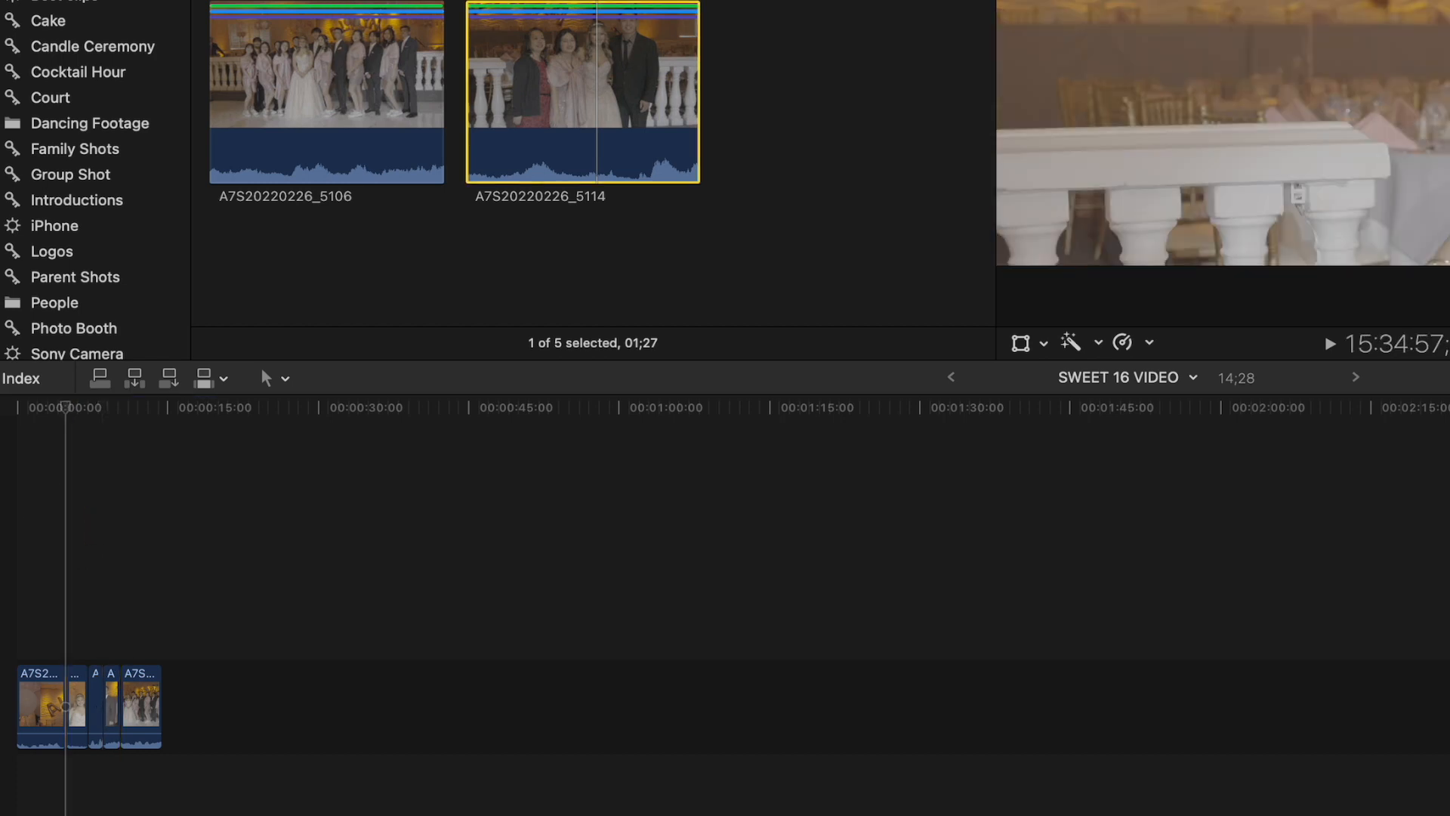